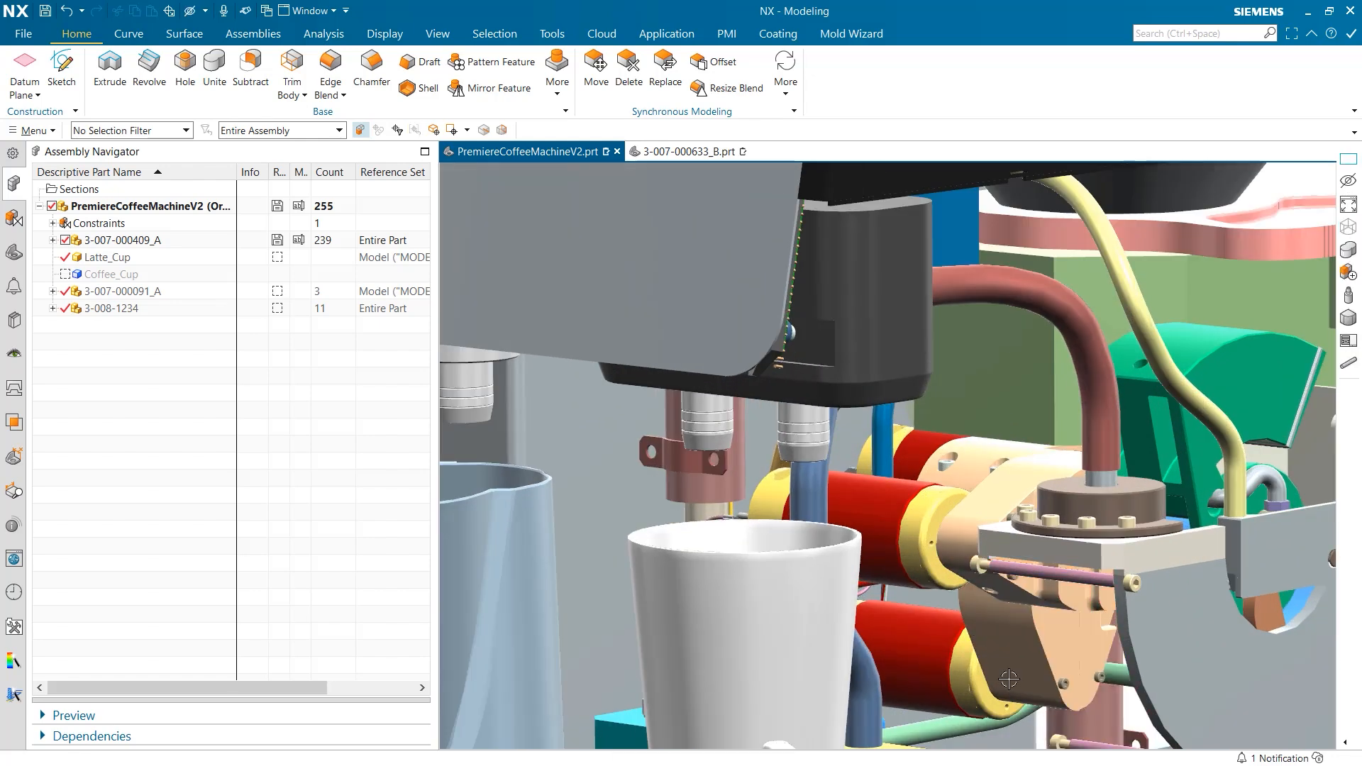
pyautogui.click(686, 151)
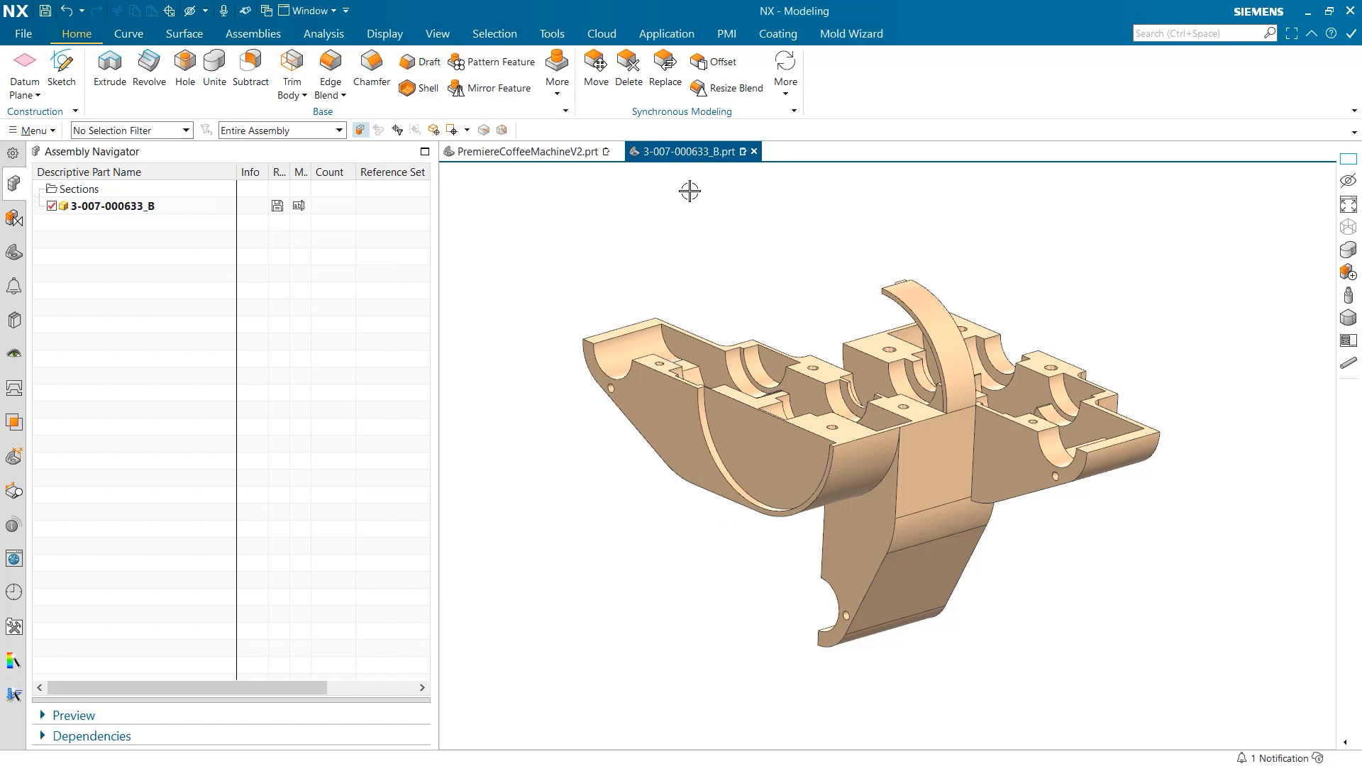
pyautogui.moveTo(1074, 271)
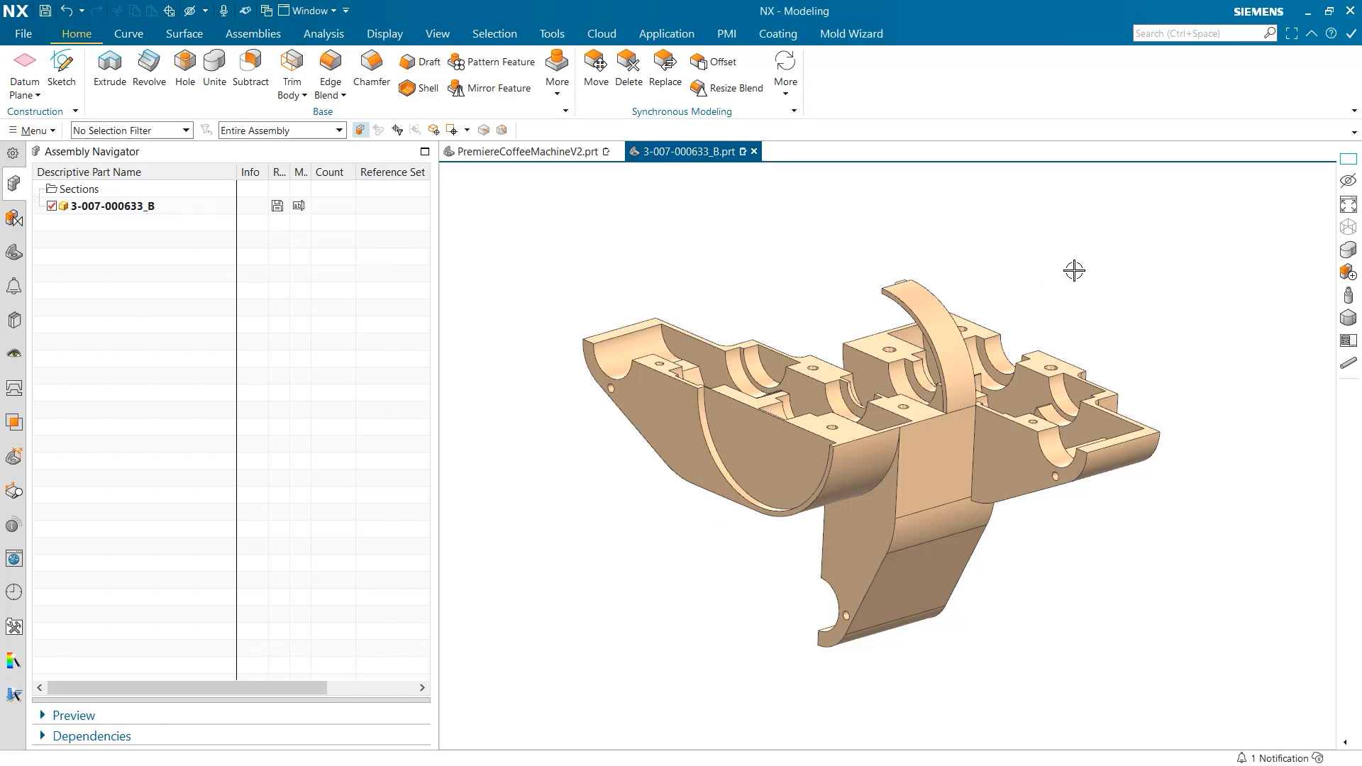
# Step: Start a new sketch on the bracket with the plane method set to New Plane
pyautogui.click(61, 71)
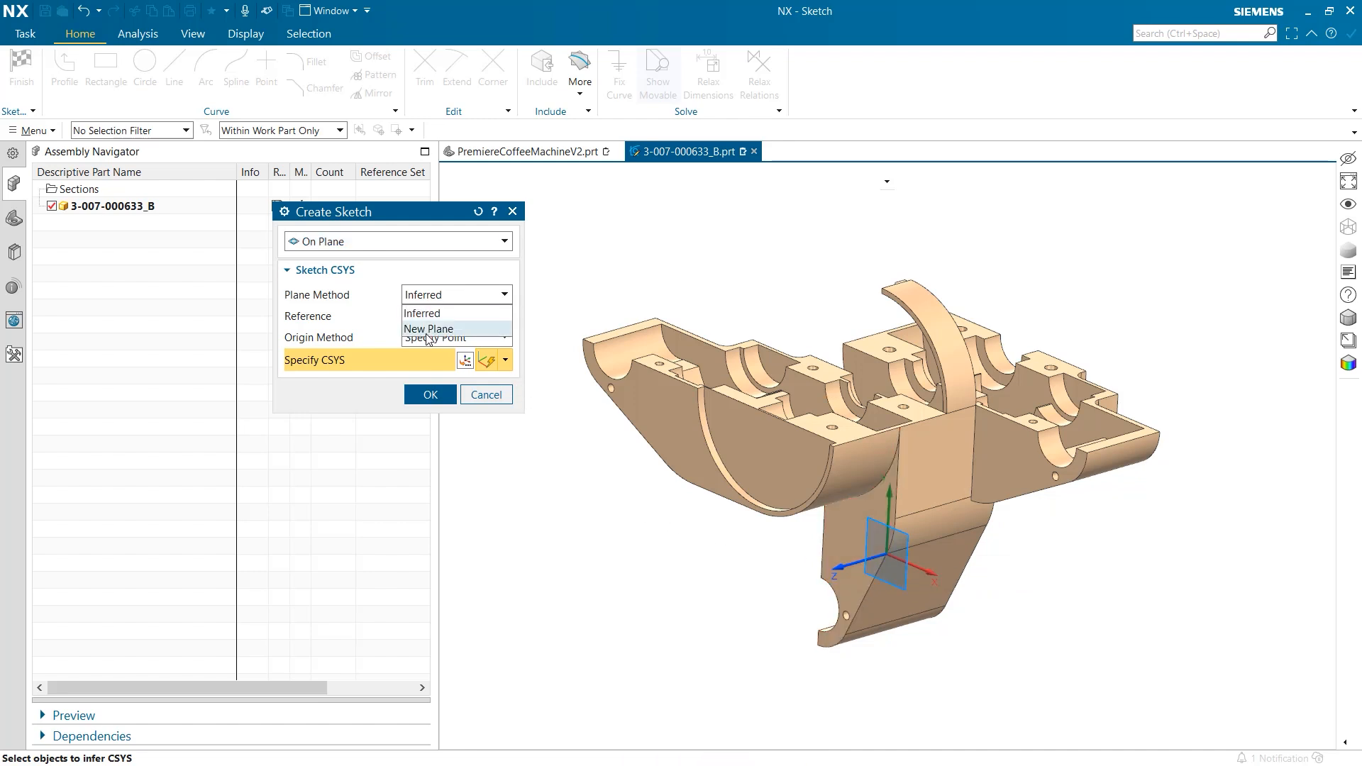
pyautogui.click(427, 329)
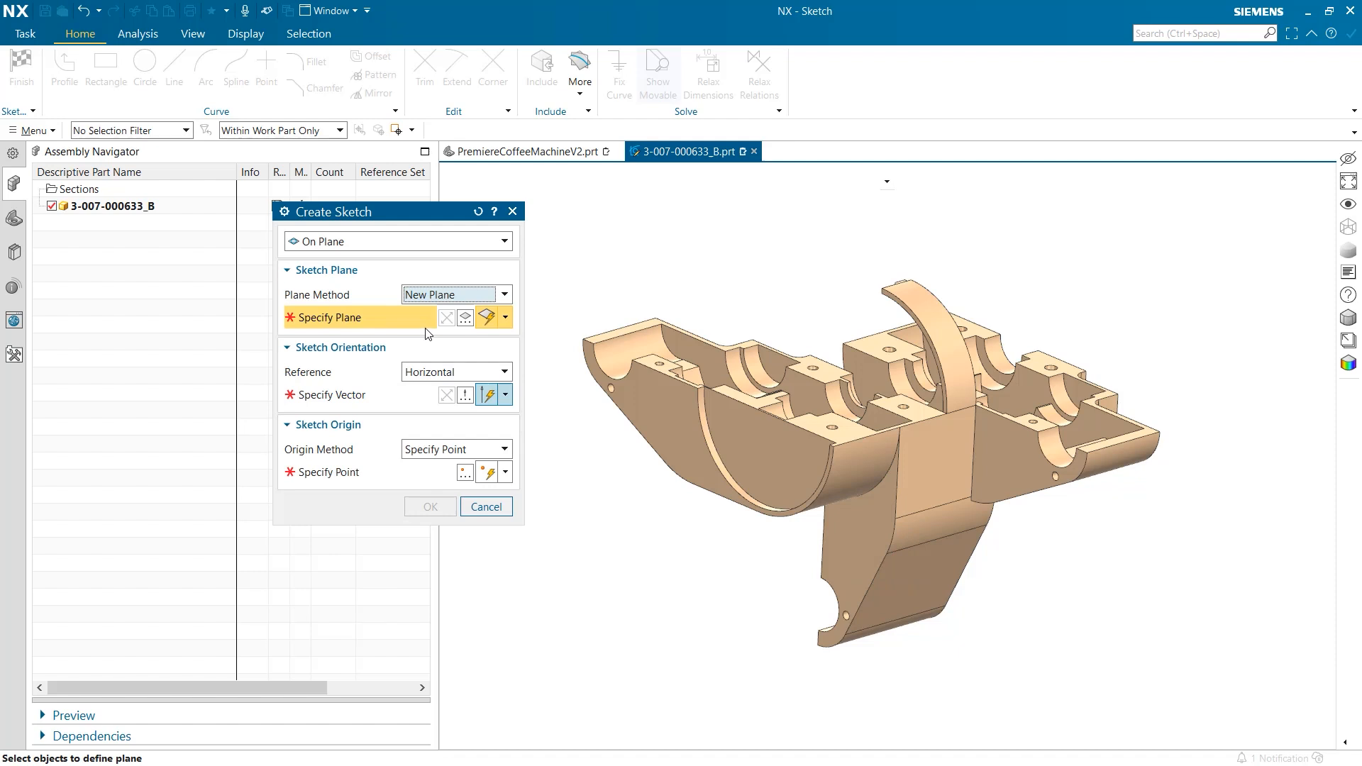
pyautogui.moveTo(465, 317)
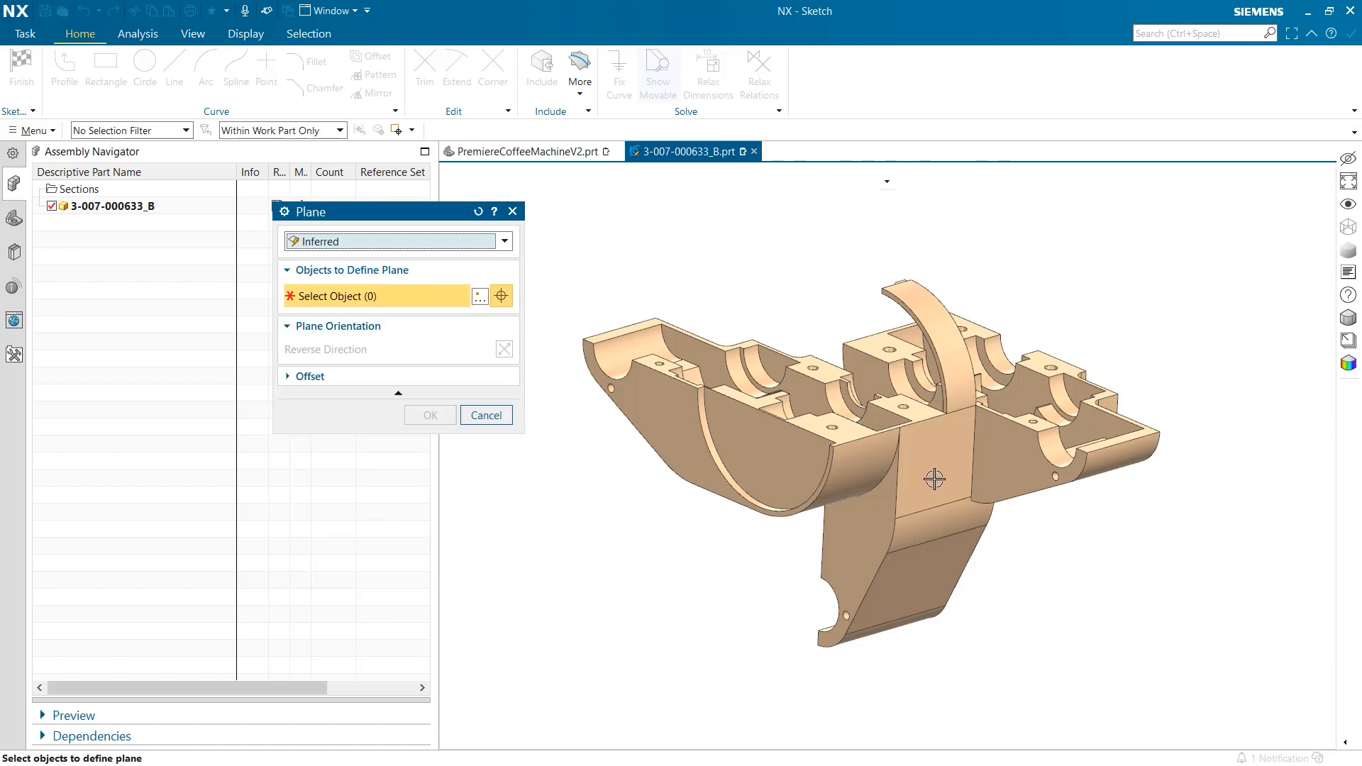
# Step: Define the sketch plane At Angle 20° from the bracket's front face through an edge
pyautogui.click(934, 460)
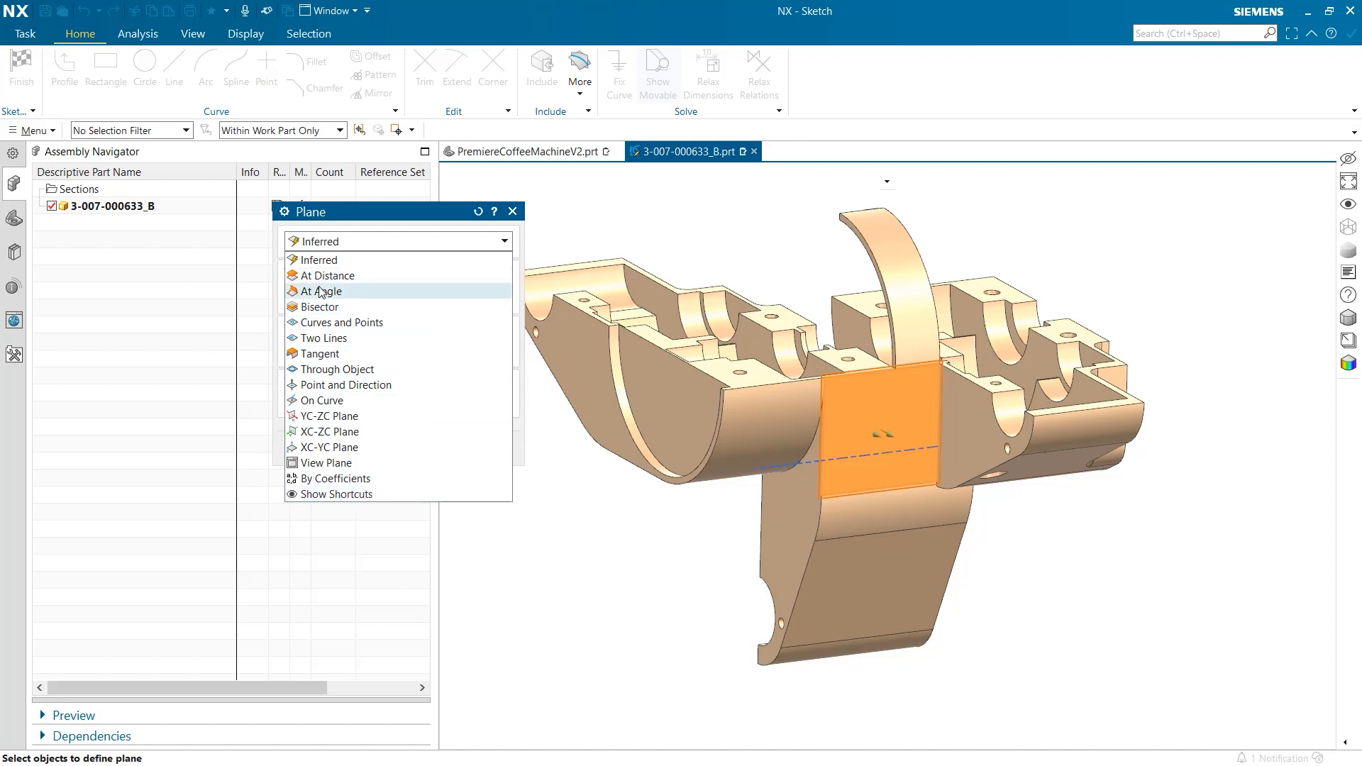
pyautogui.click(320, 291)
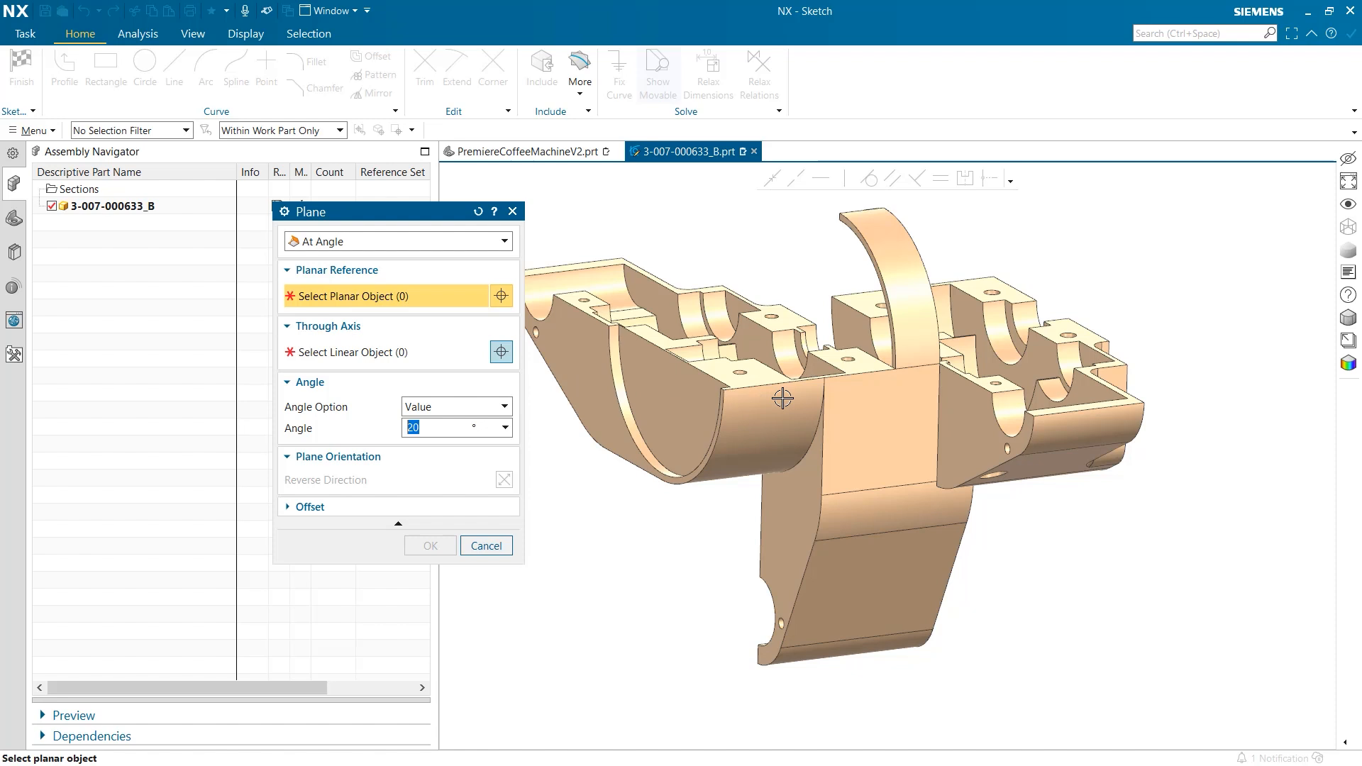
pyautogui.click(782, 398)
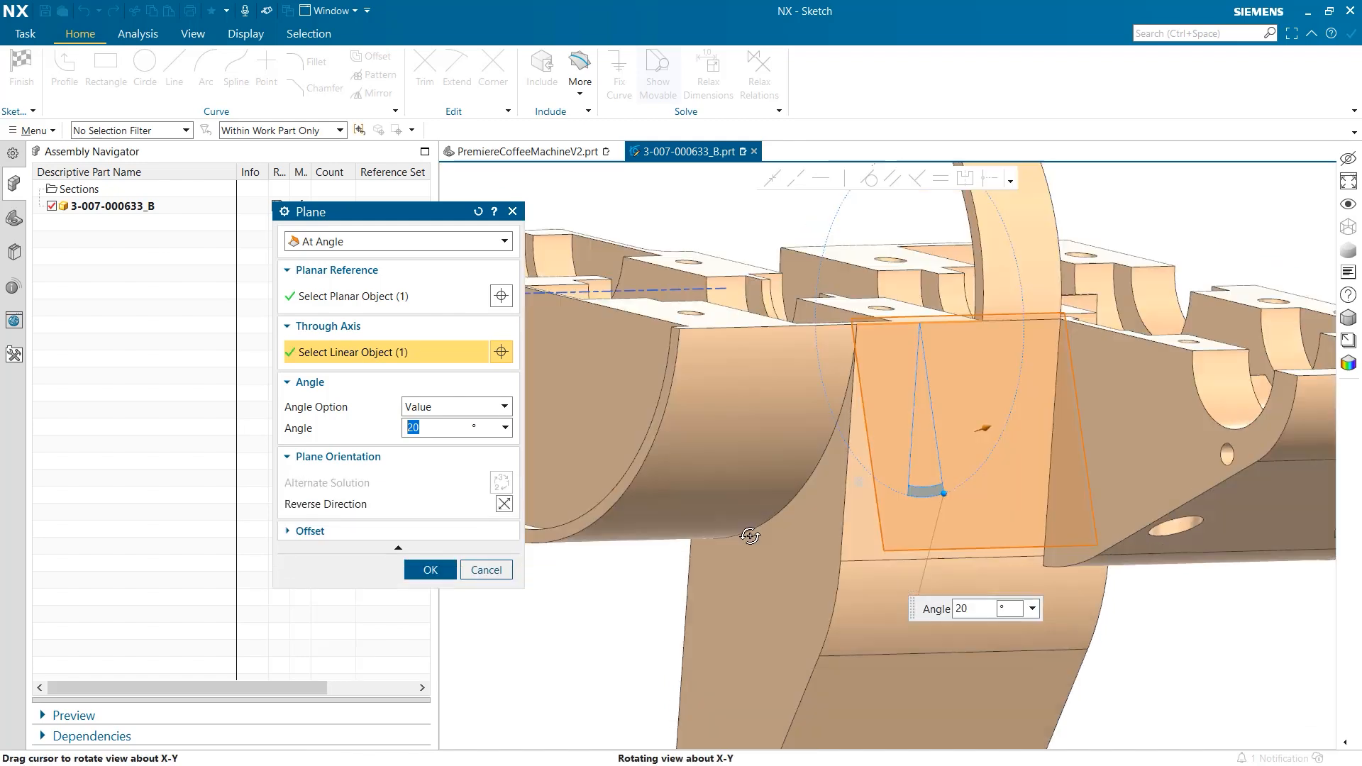
pyautogui.moveTo(750, 536); pyautogui.dragTo(755, 545)
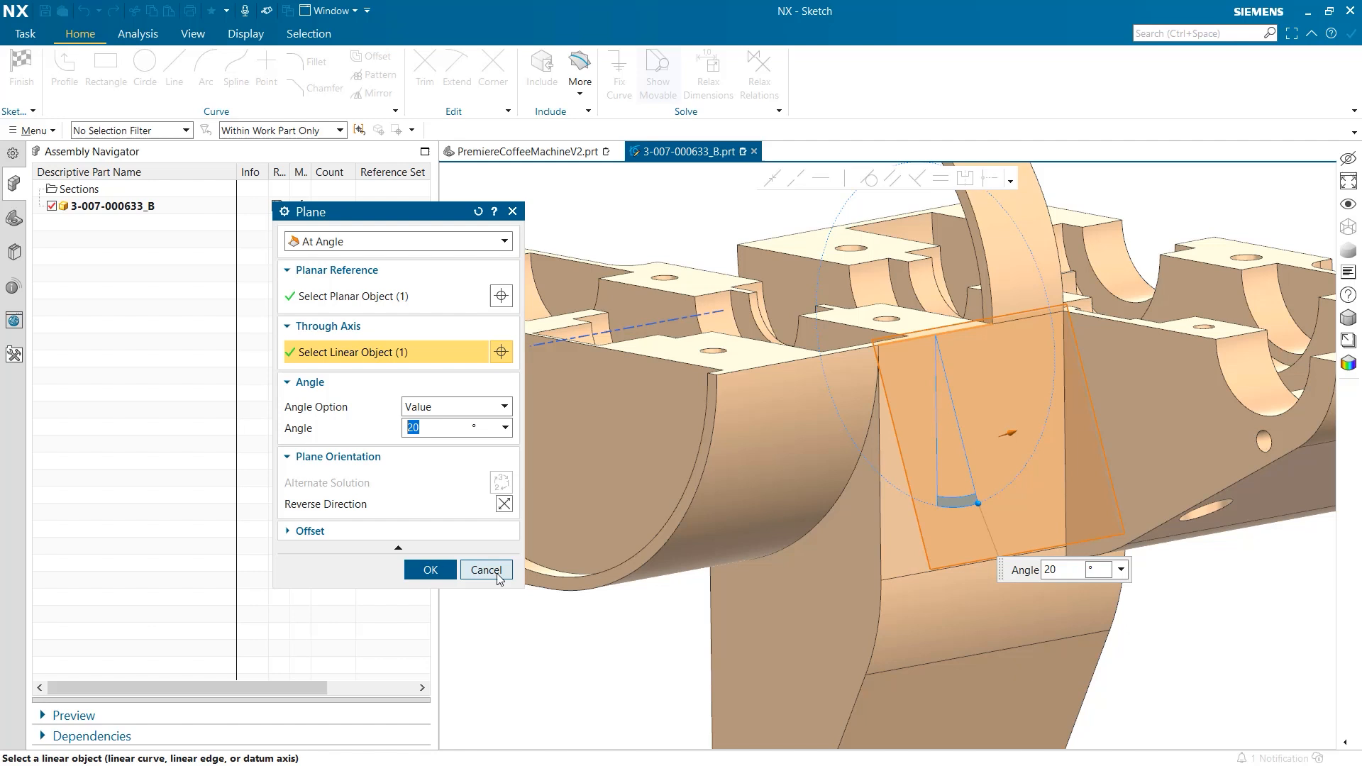
pyautogui.click(485, 570)
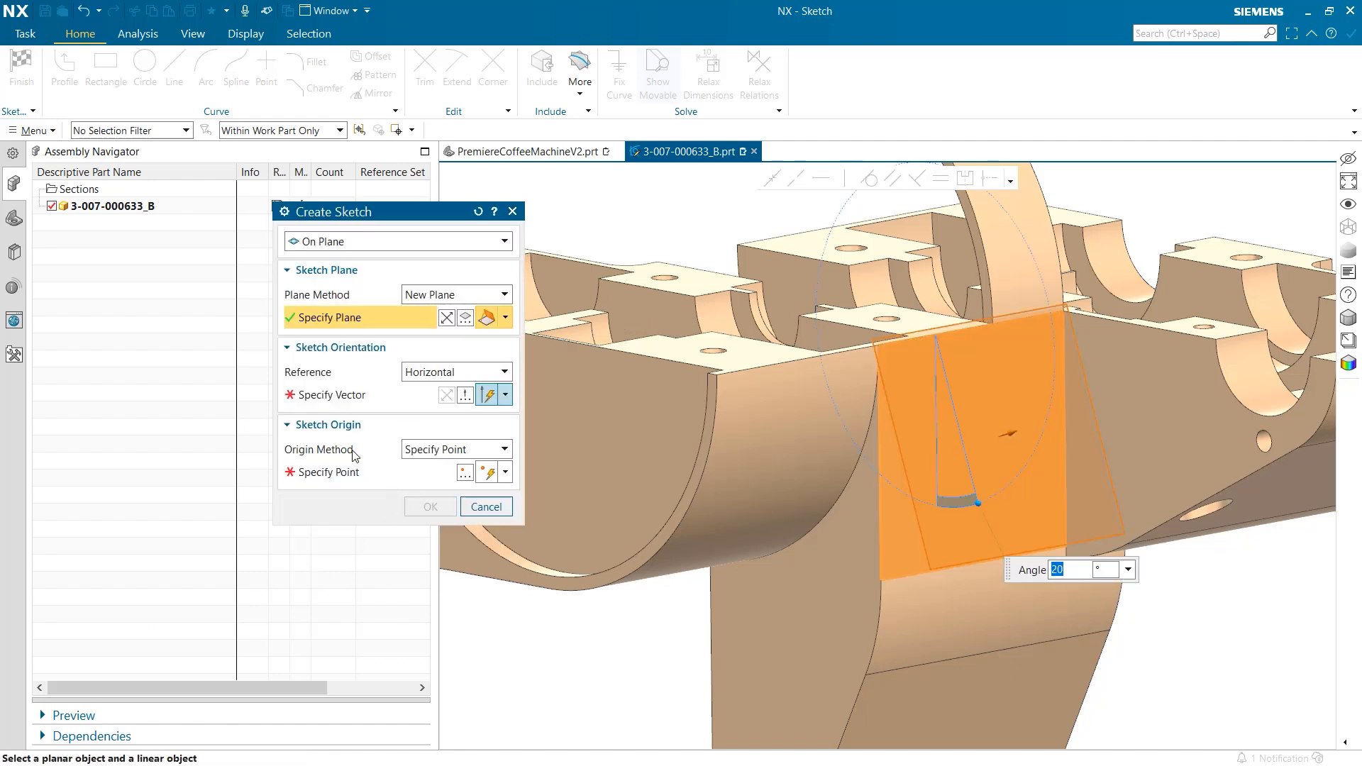
# Step: Set the sketch's horizontal direction along a bracket edge and its origin at the edge endpoint
pyautogui.click(328, 394)
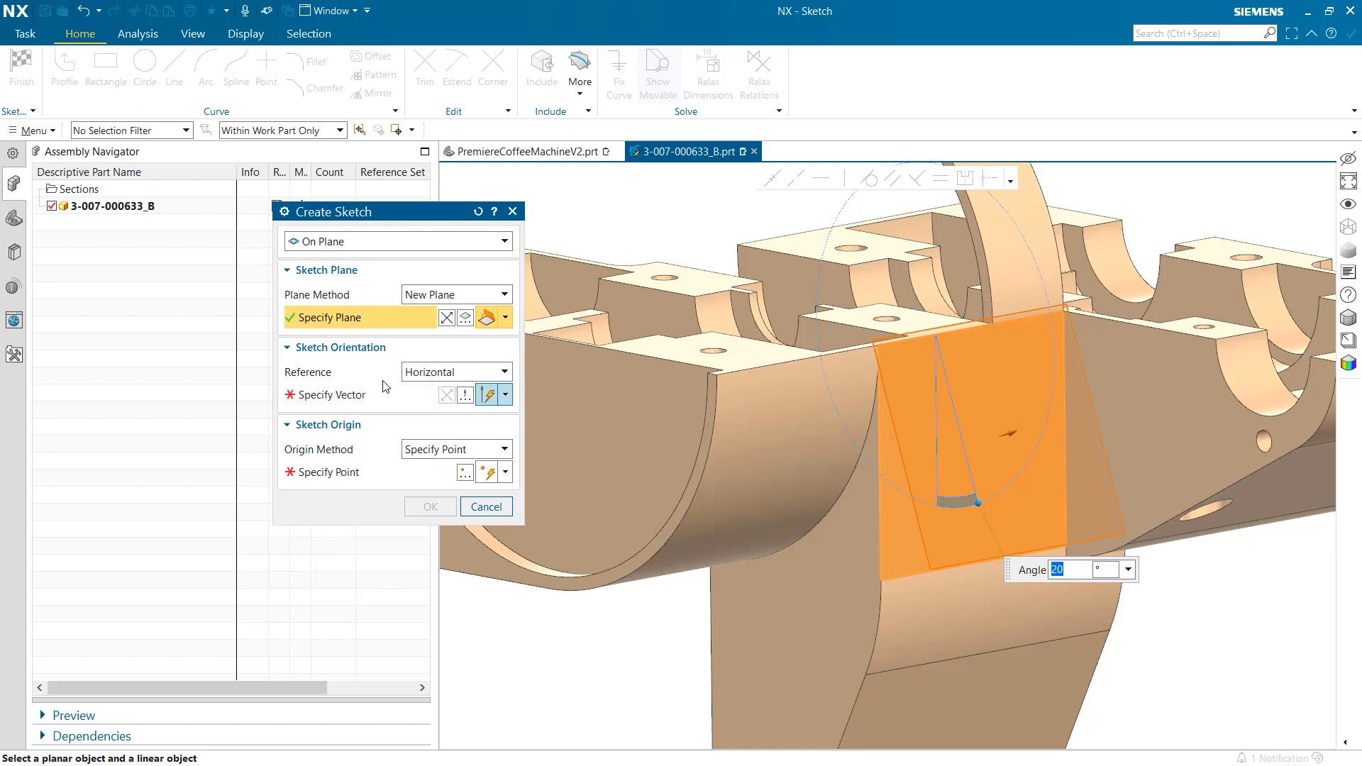
pyautogui.click(359, 317)
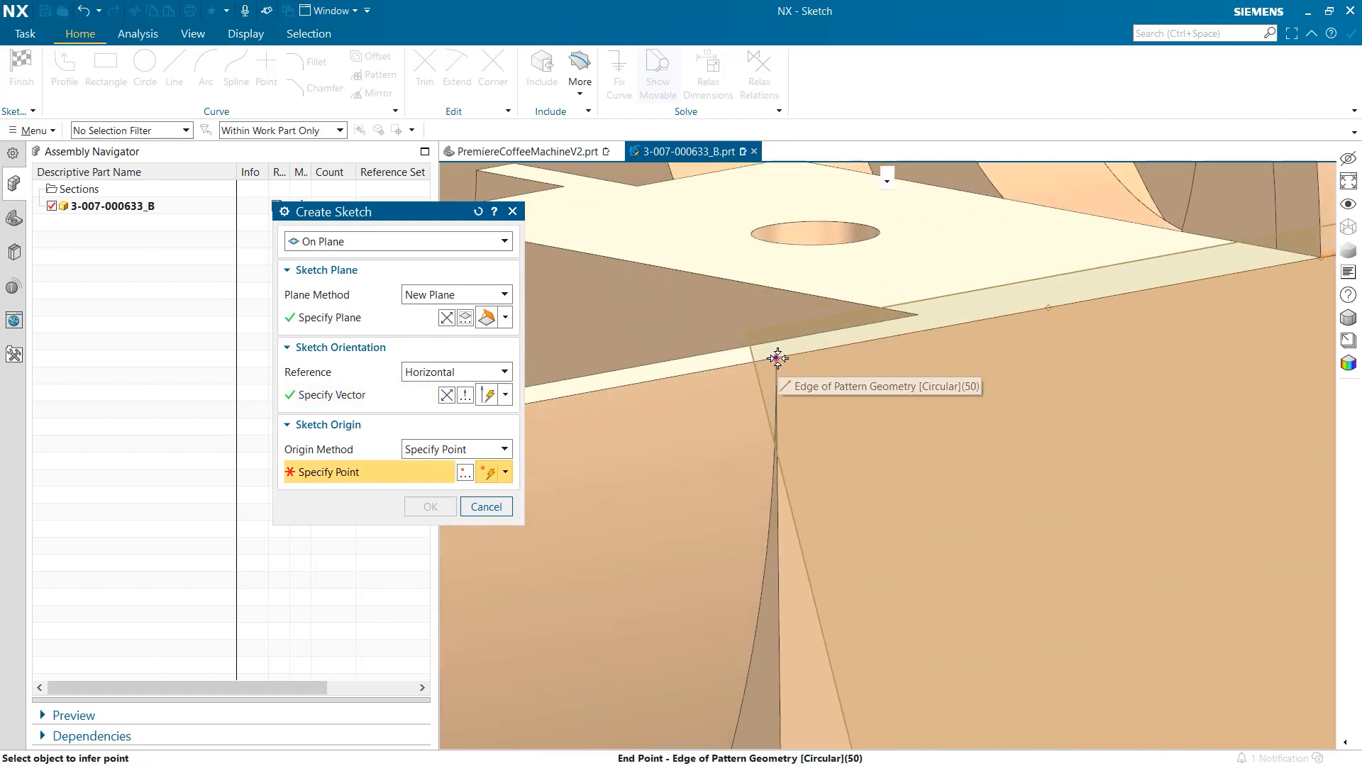
pyautogui.click(777, 357)
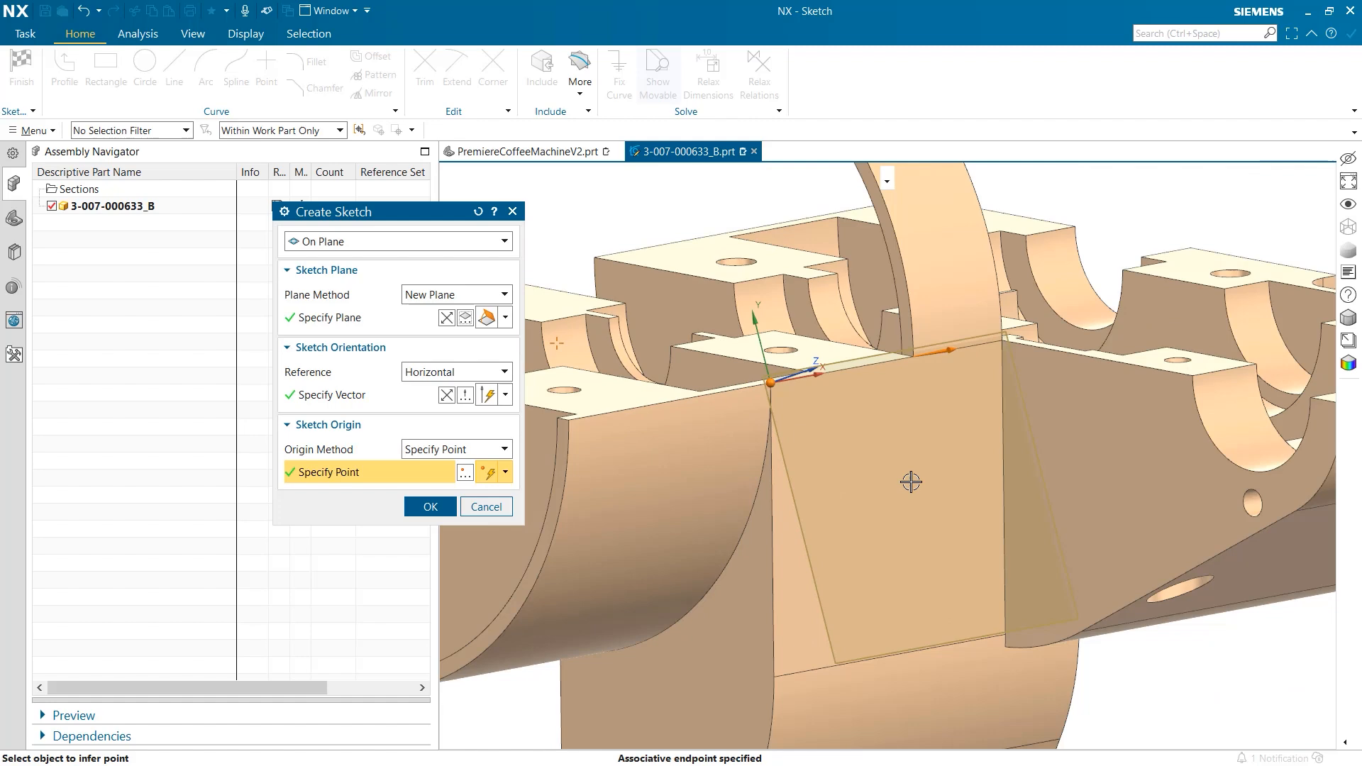
pyautogui.moveTo(910, 483); pyautogui.dragTo(873, 472)
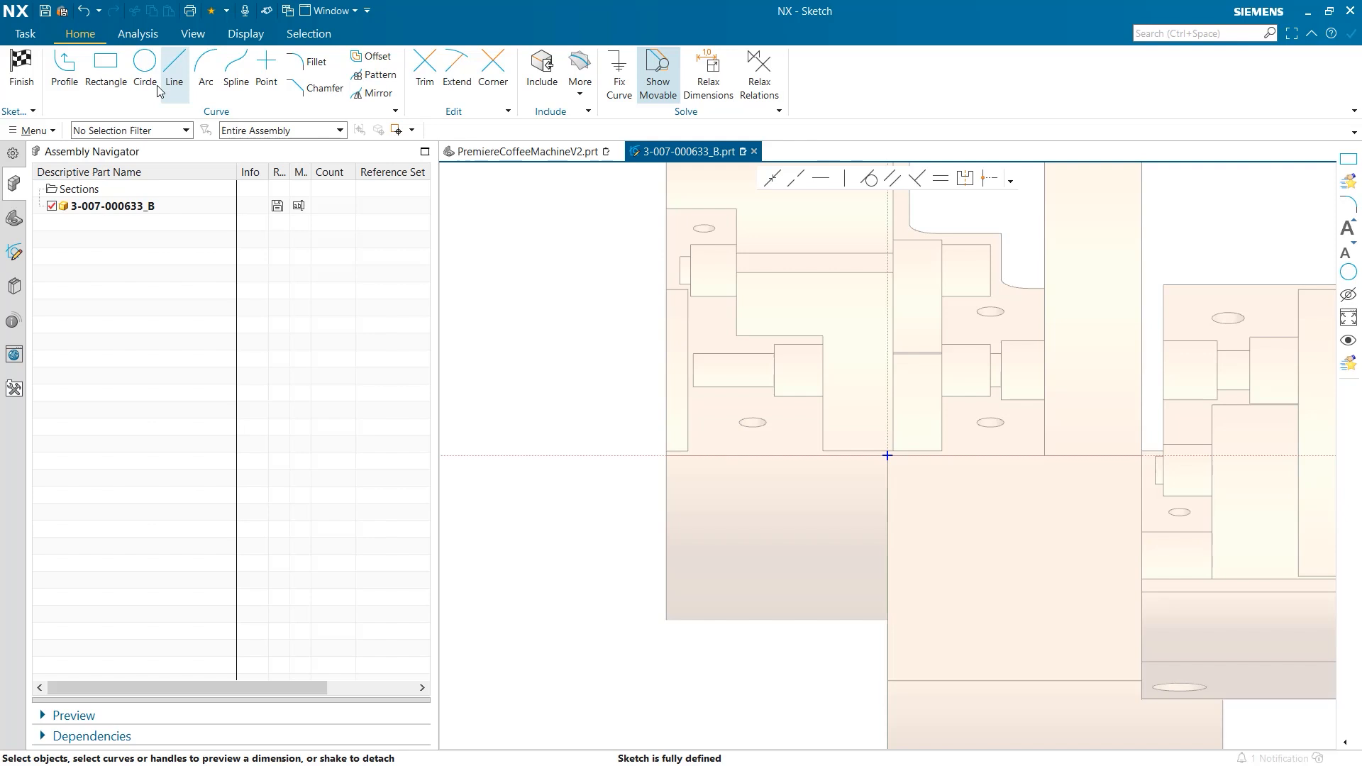
# Step: Draw a rectangle dimensioned 16 by 10, offset 4 and 4 from the reference corner
pyautogui.click(105, 70)
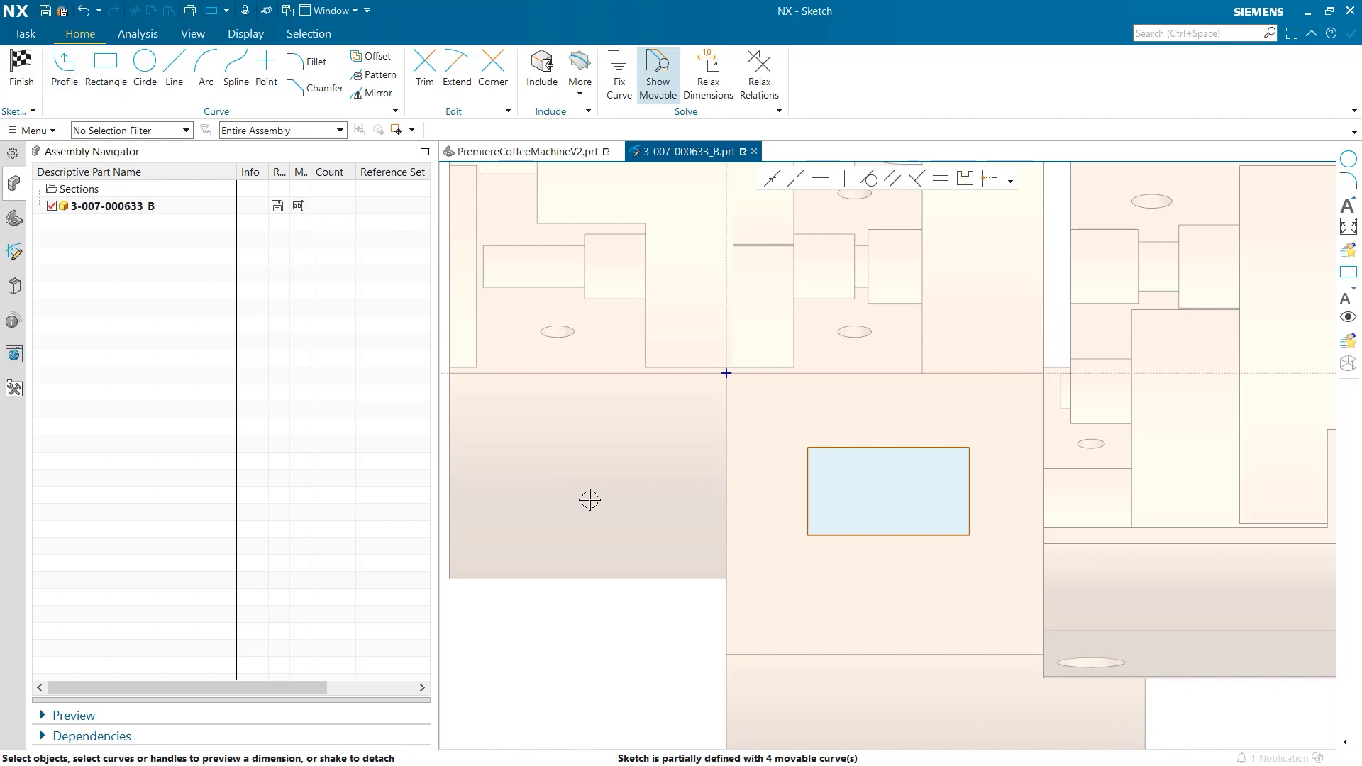
pyautogui.moveTo(670, 507)
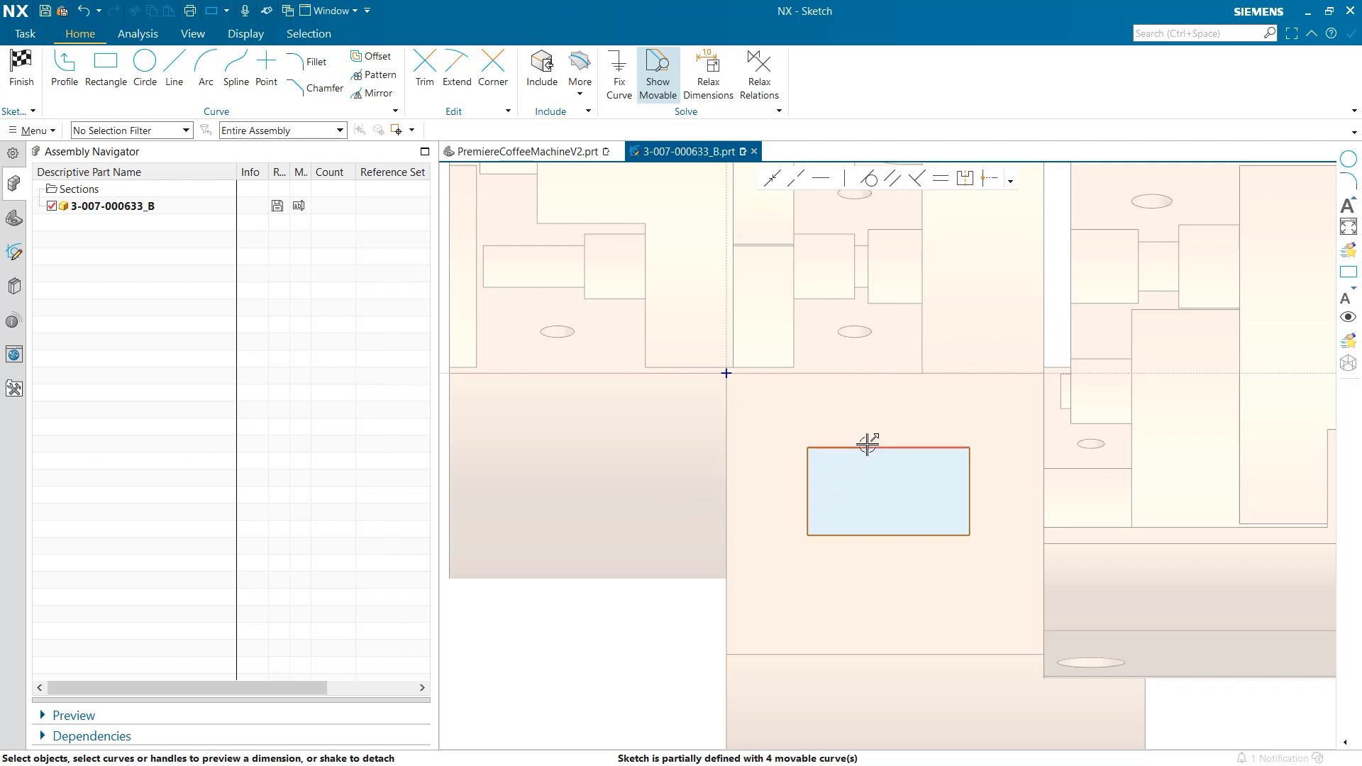
pyautogui.click(867, 449)
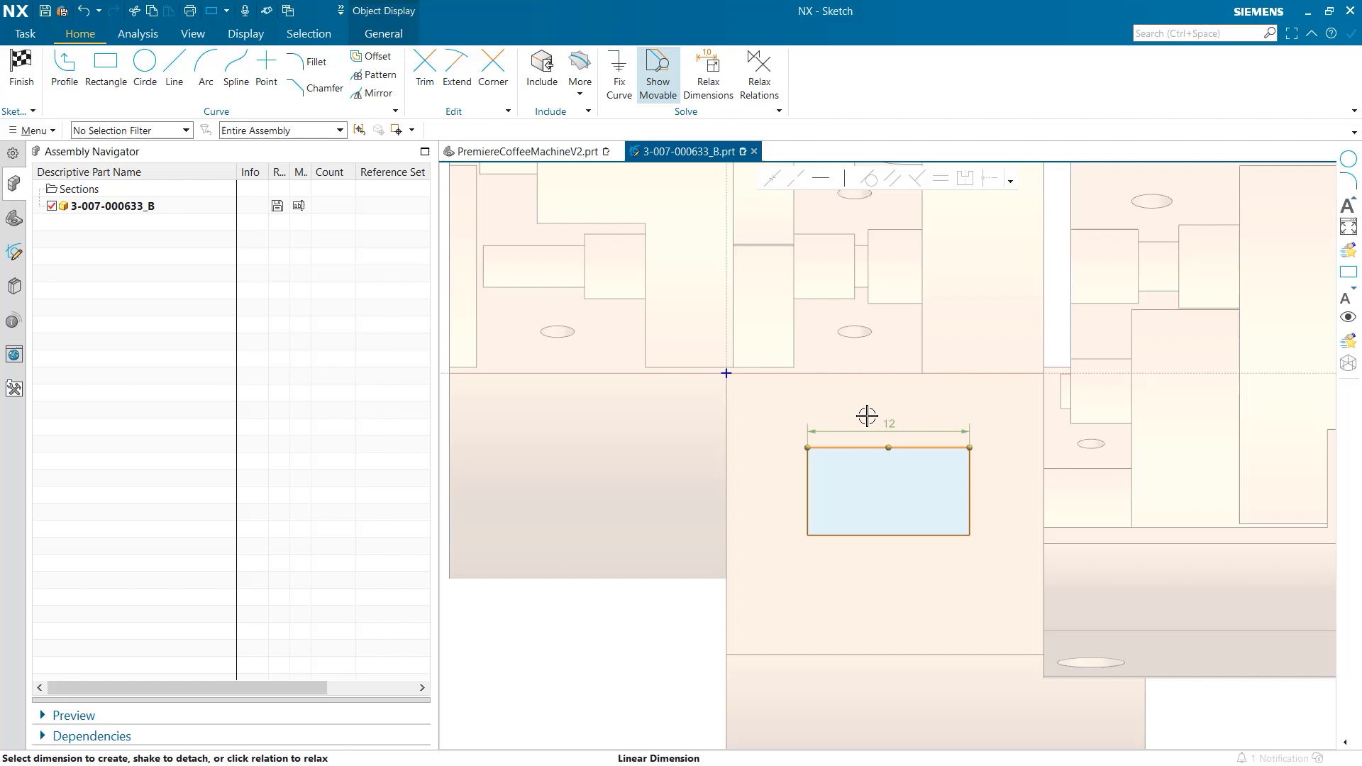
pyautogui.click(867, 415)
pyautogui.write('16.00000')
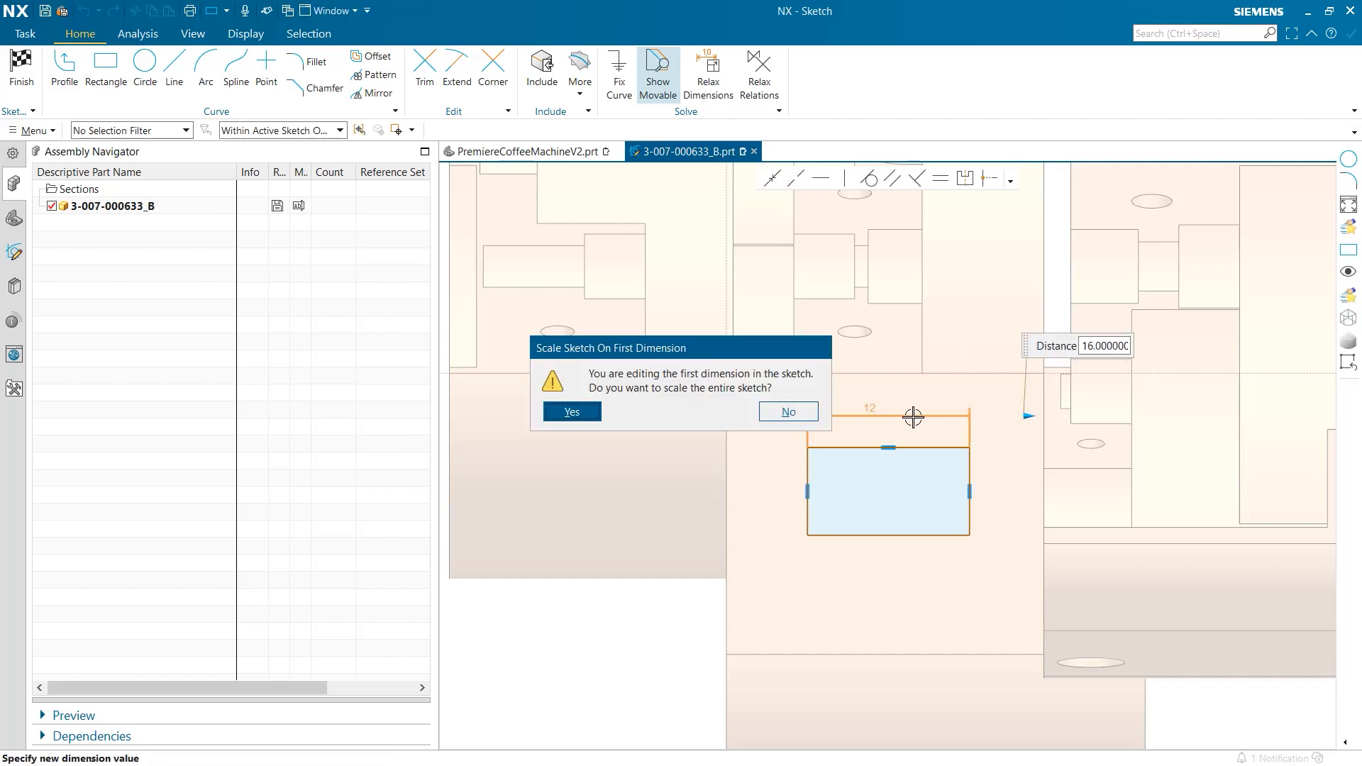
pyautogui.click(787, 411)
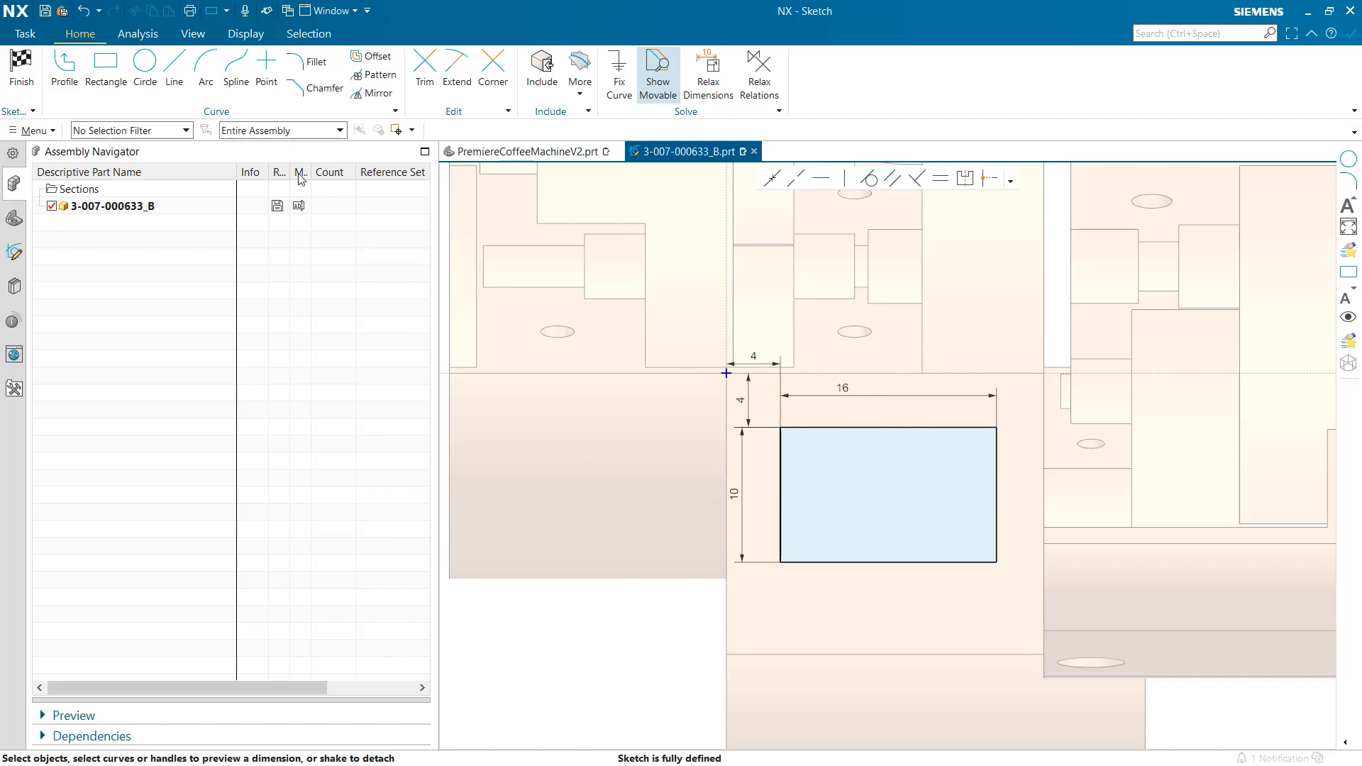
pyautogui.click(145, 69)
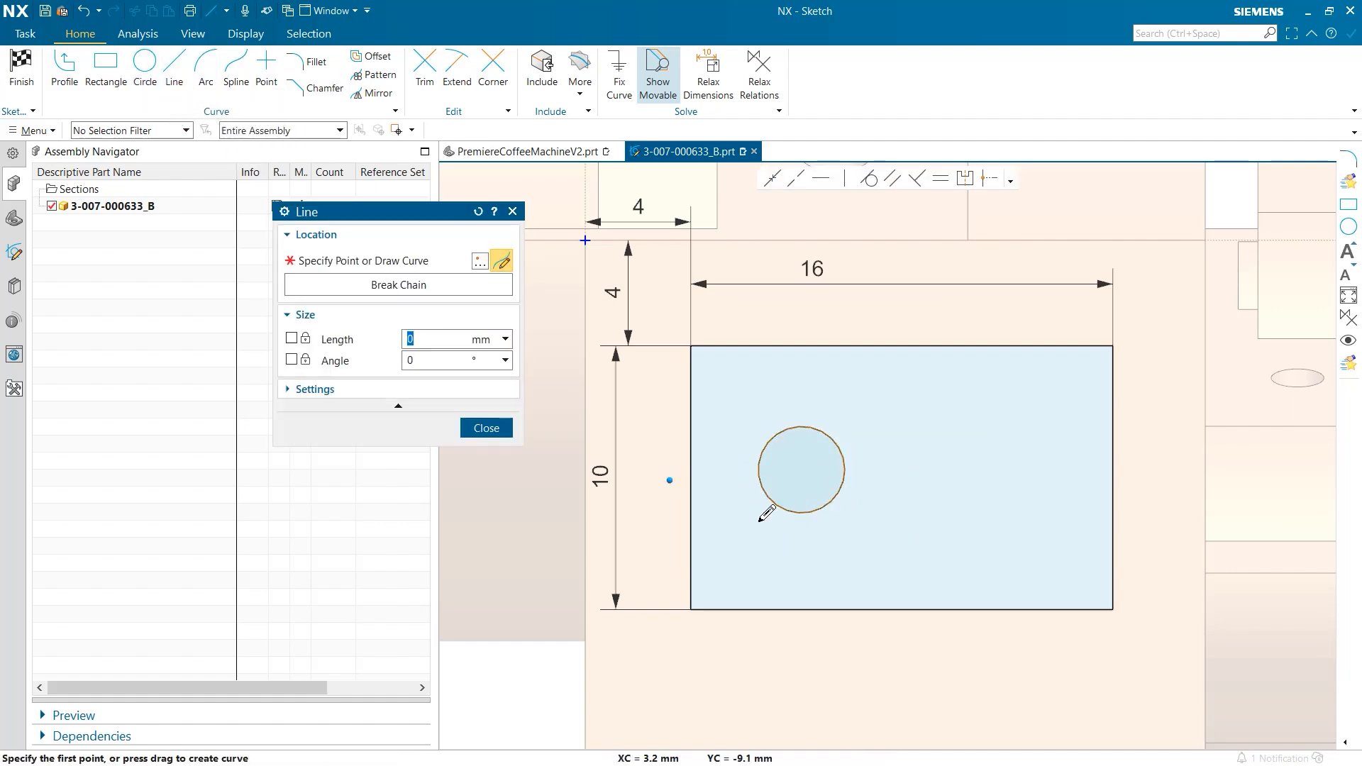
# Step: Add two Ø3 circles 8 apart on a reference centreline, 5 from top and 4 from left
pyautogui.click(801, 470)
pyautogui.write('8')
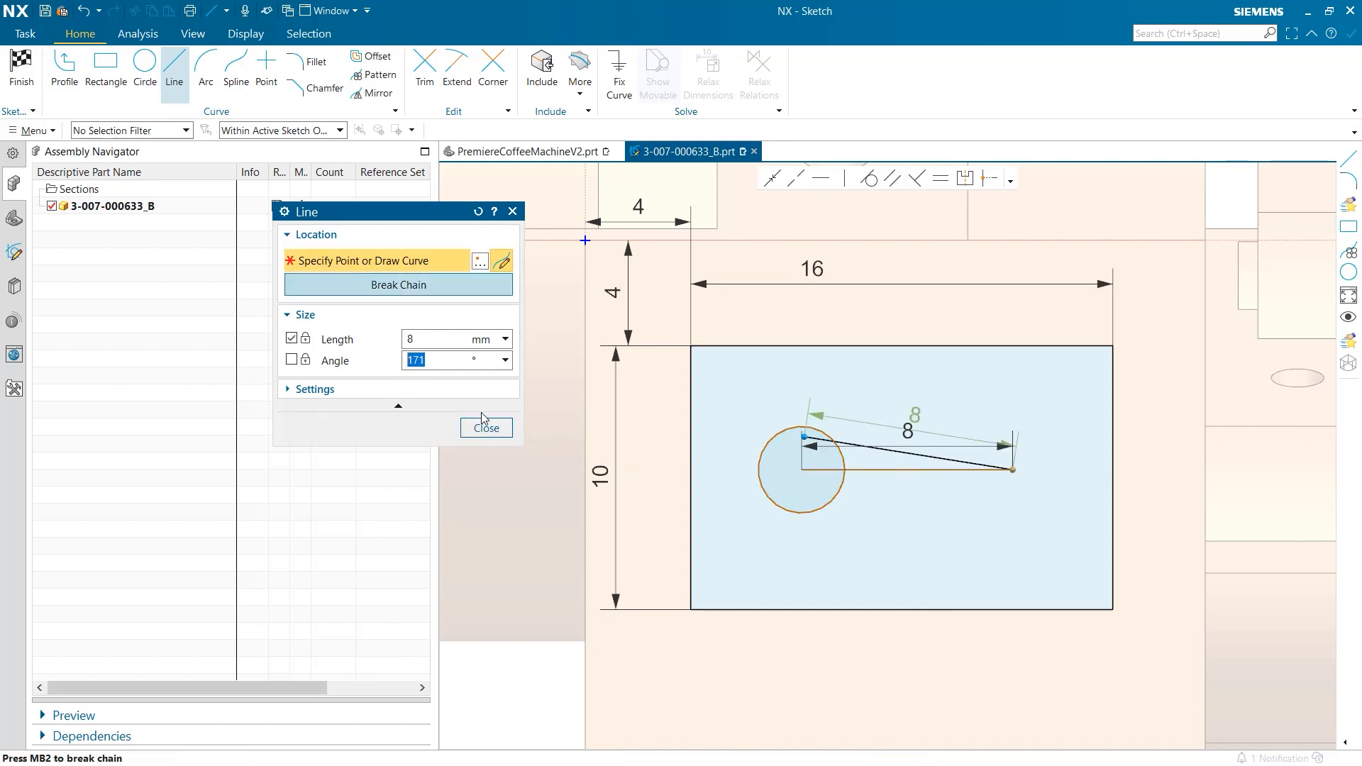
pyautogui.click(144, 70)
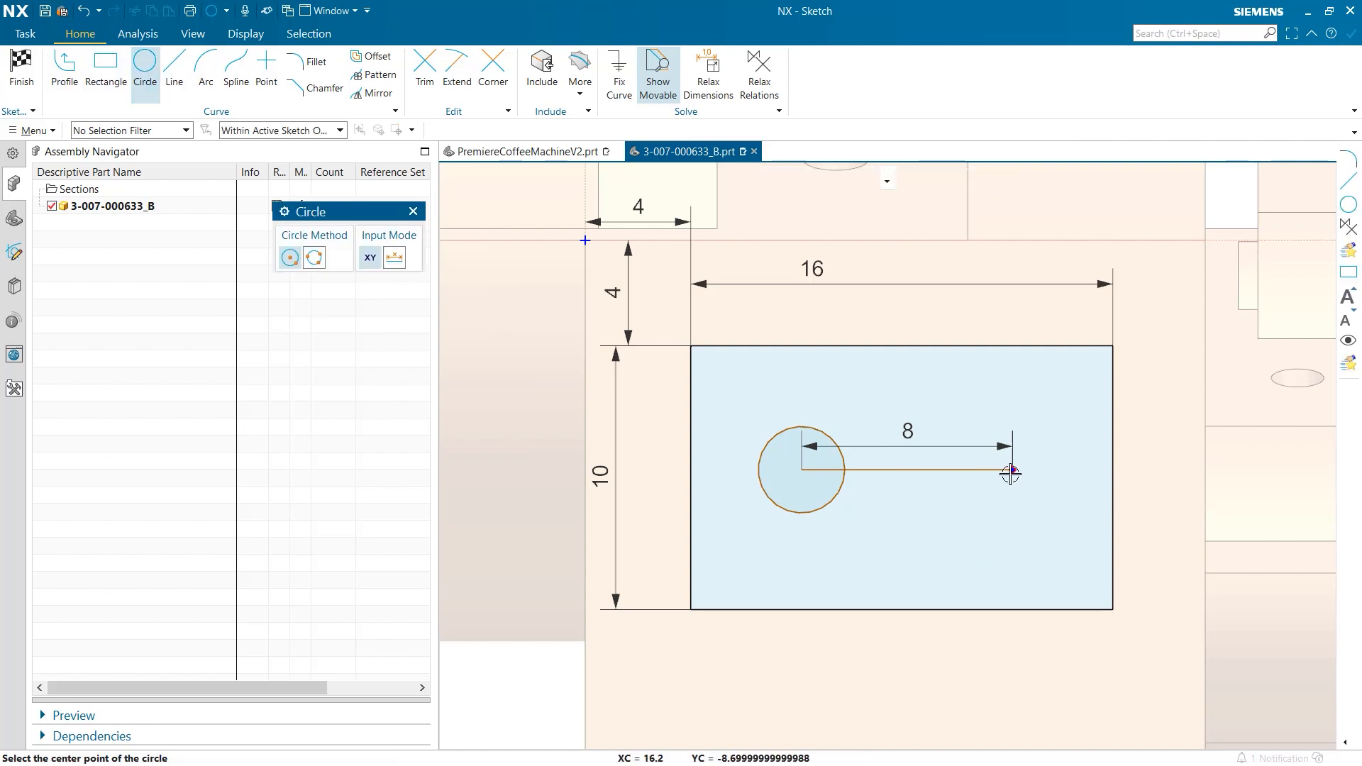
pyautogui.click(1010, 472)
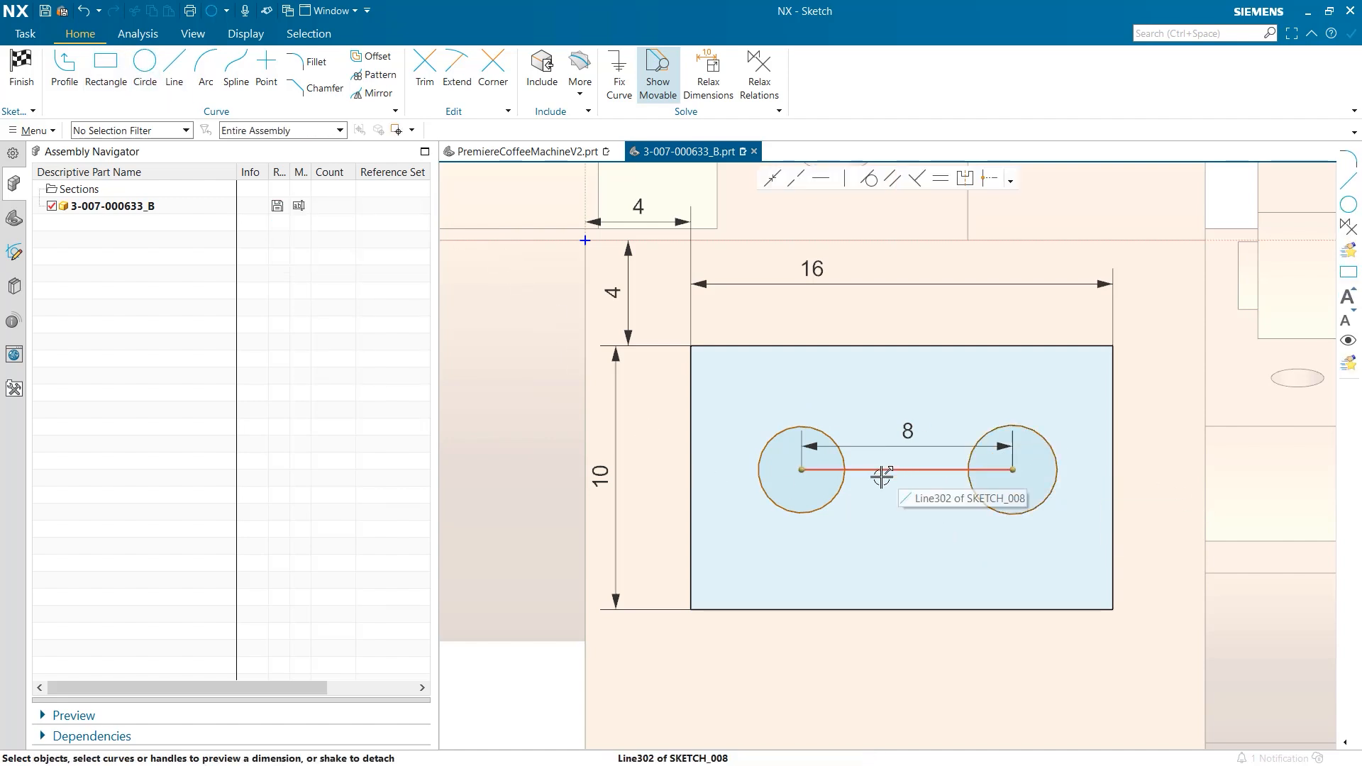
pyautogui.rightClick(880, 476)
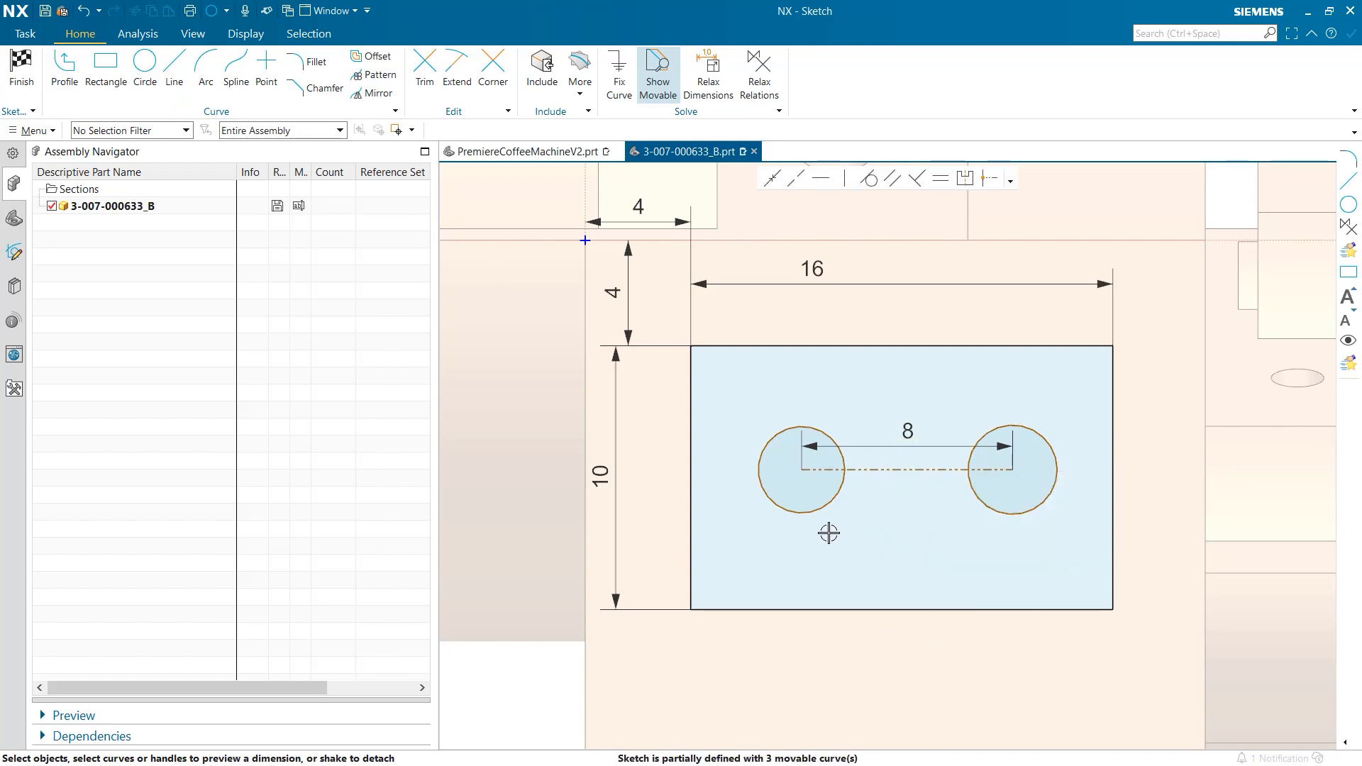
pyautogui.click(800, 469)
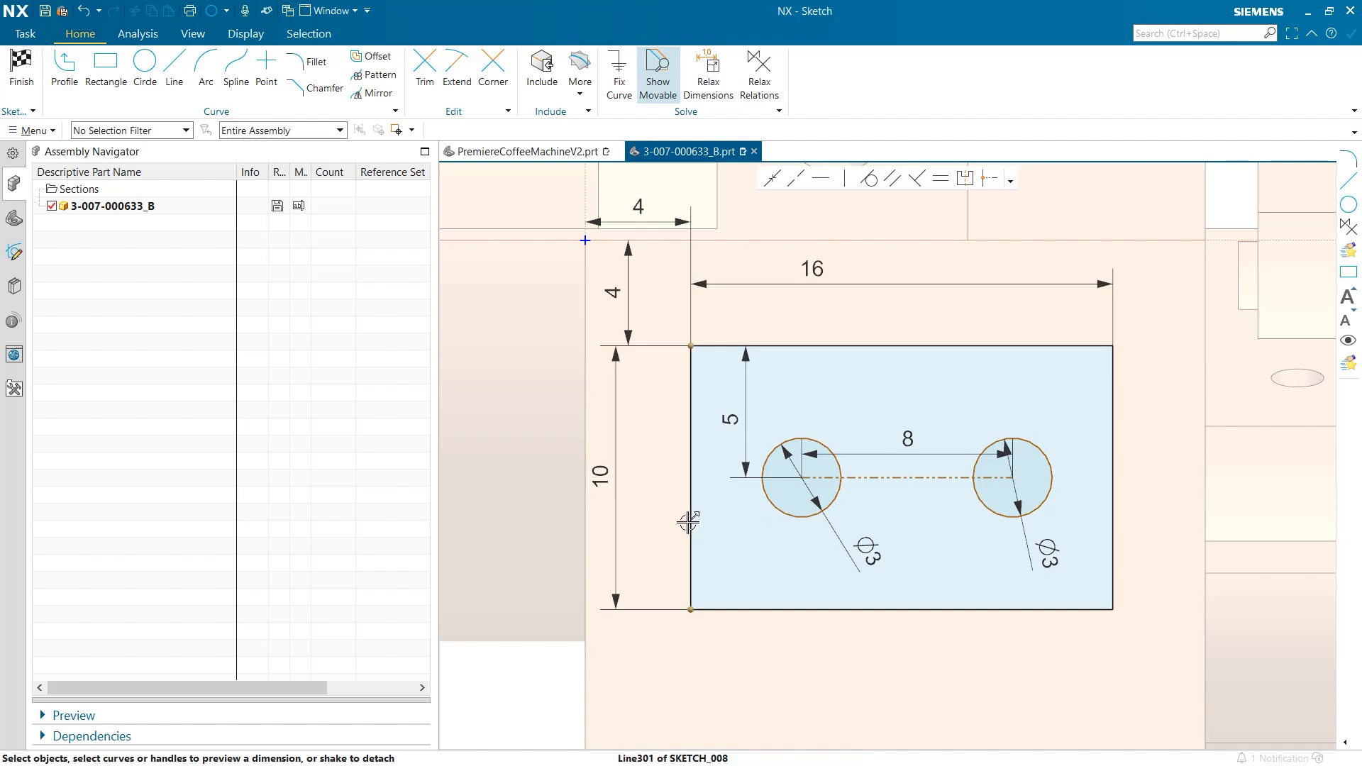
pyautogui.click(797, 477)
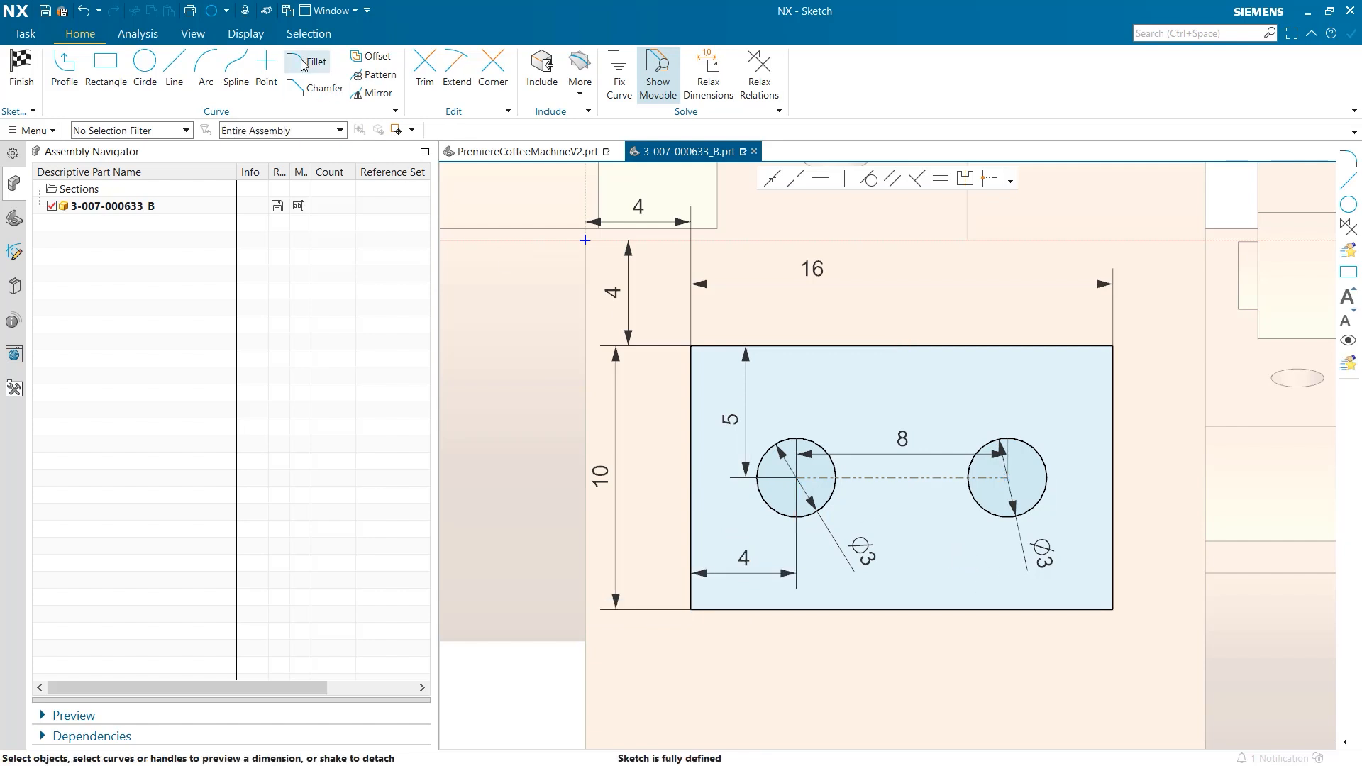
# Step: Round the rectangle's corners with radius 3 fillets and finish the sketch
pyautogui.click(309, 62)
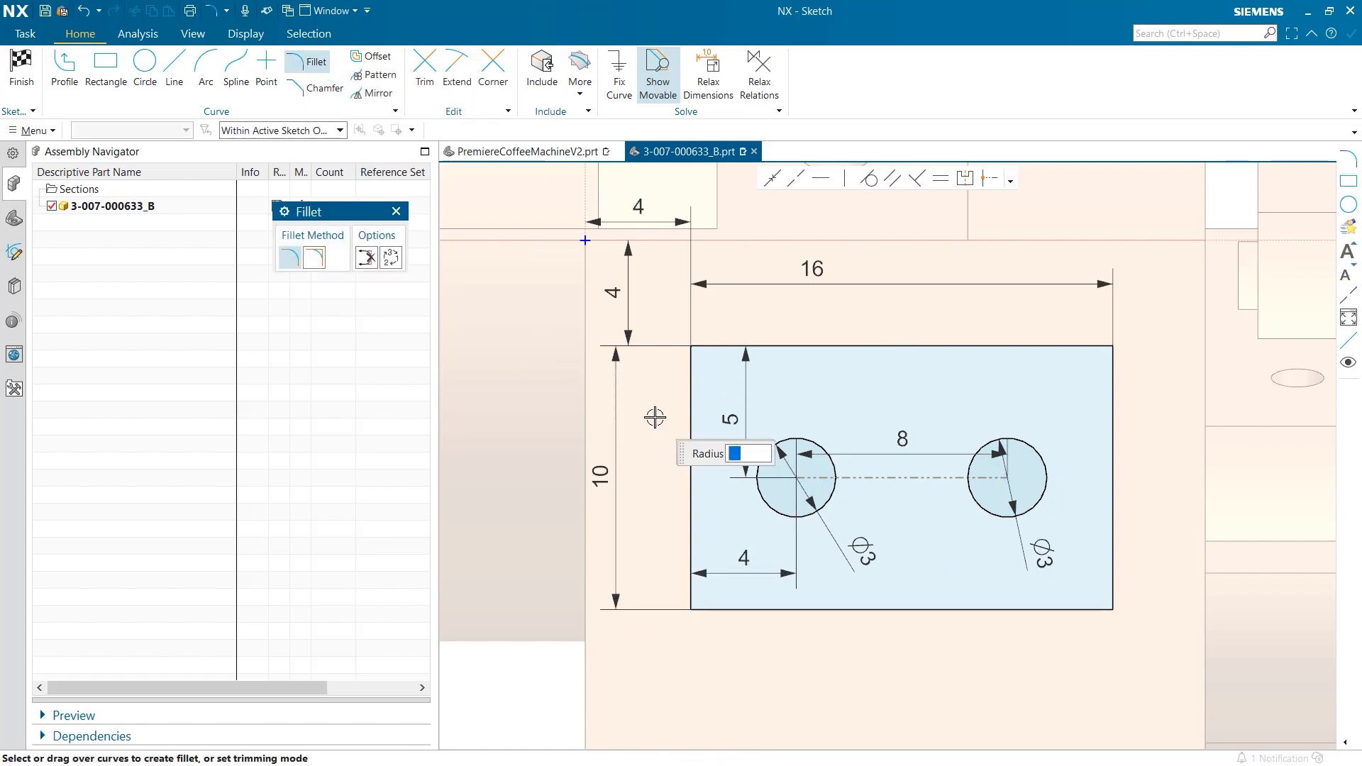
pyautogui.write('3')
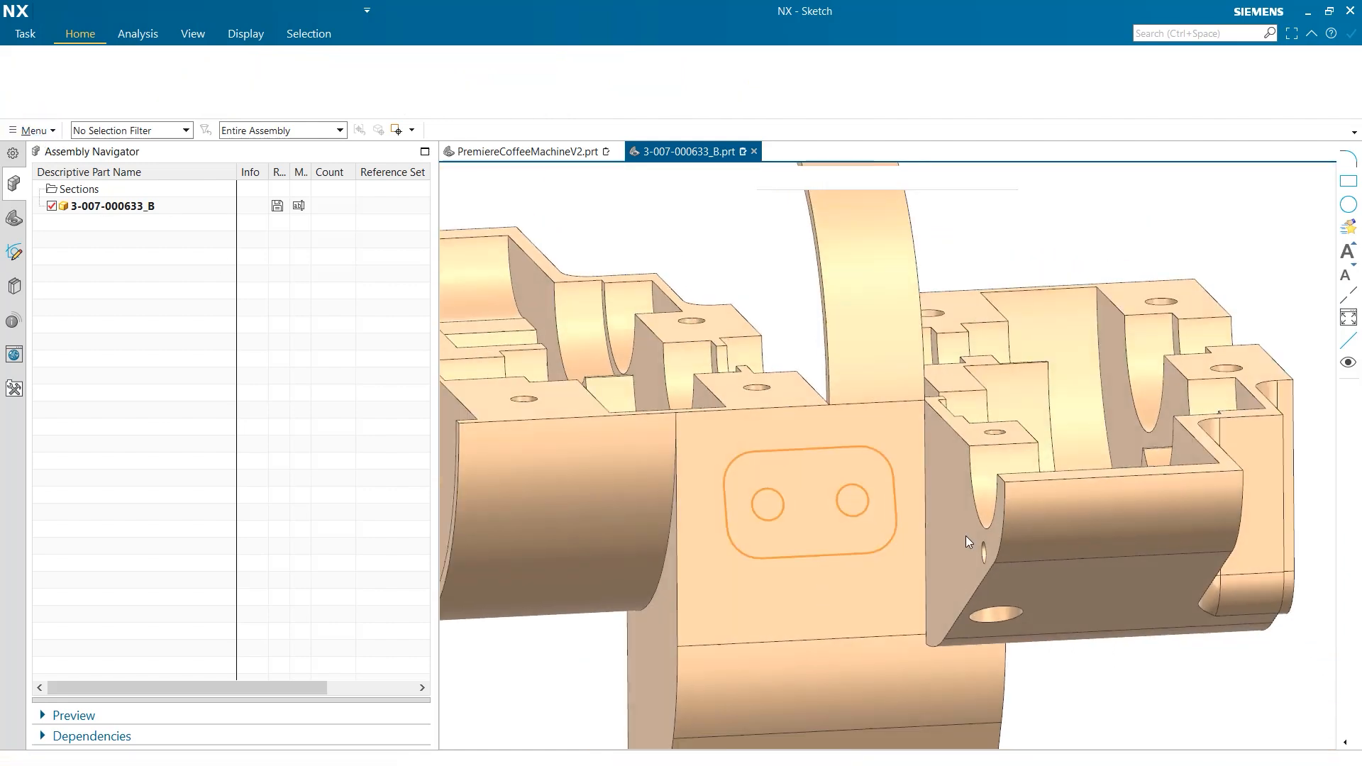
# Step: Extrude the rounded two-hole outline and unite it with the bracket body
pyautogui.moveTo(956, 538); pyautogui.dragTo(1007, 573)
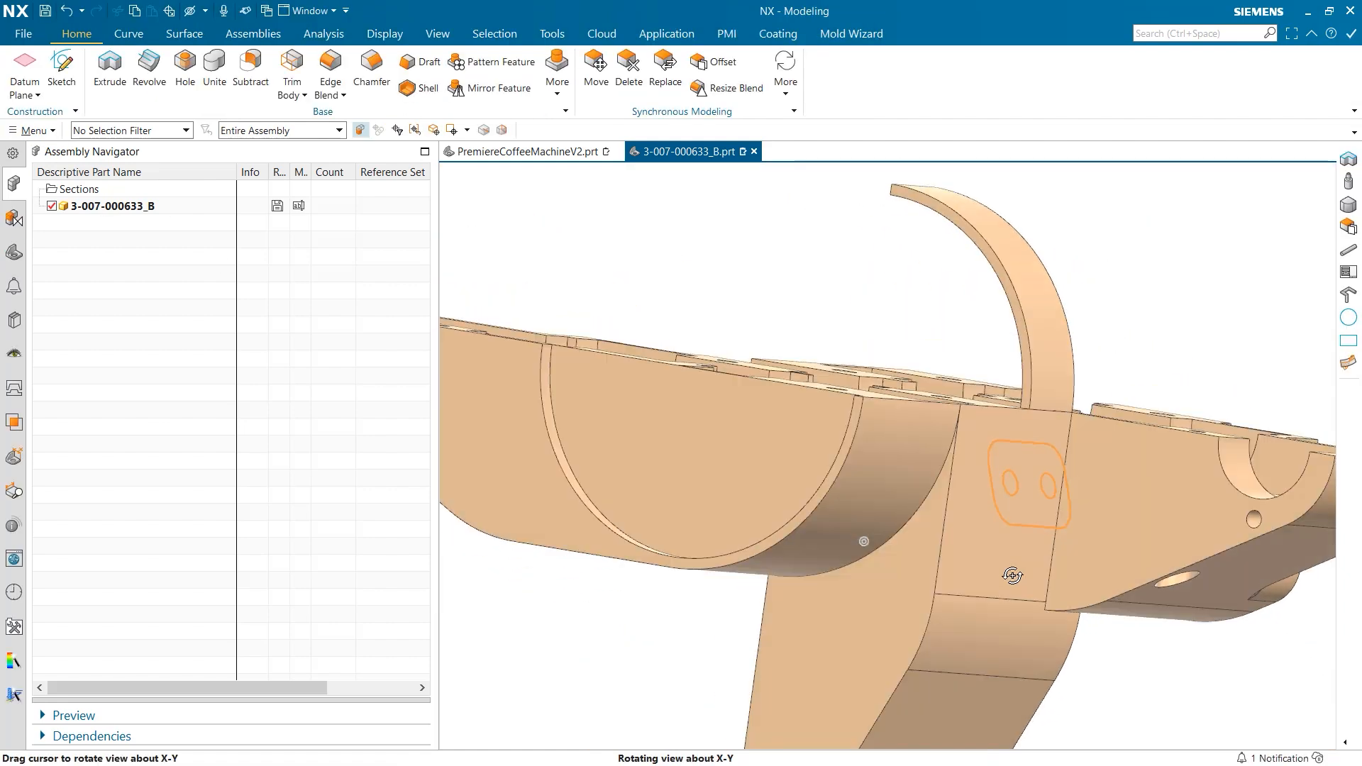
pyautogui.moveTo(1013, 575); pyautogui.dragTo(964, 588)
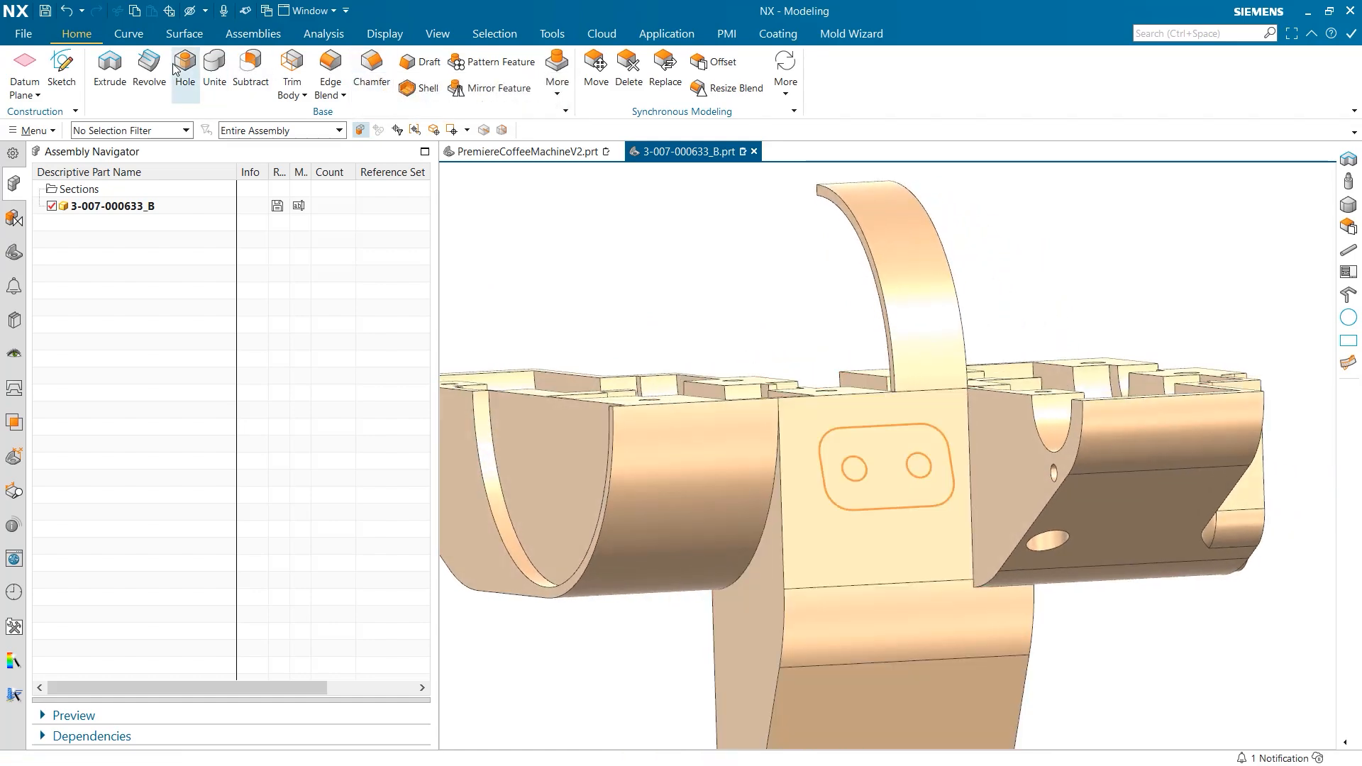
pyautogui.click(109, 72)
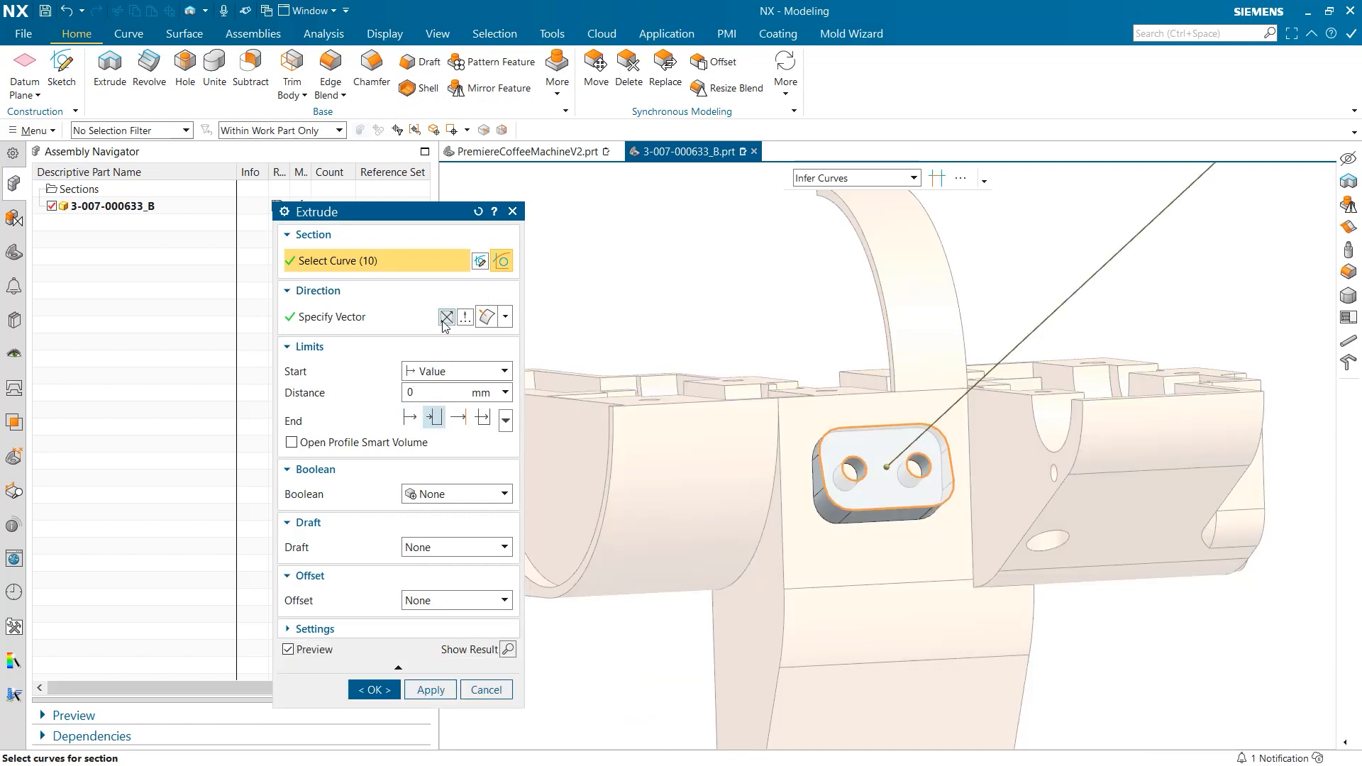
pyautogui.moveTo(383, 435)
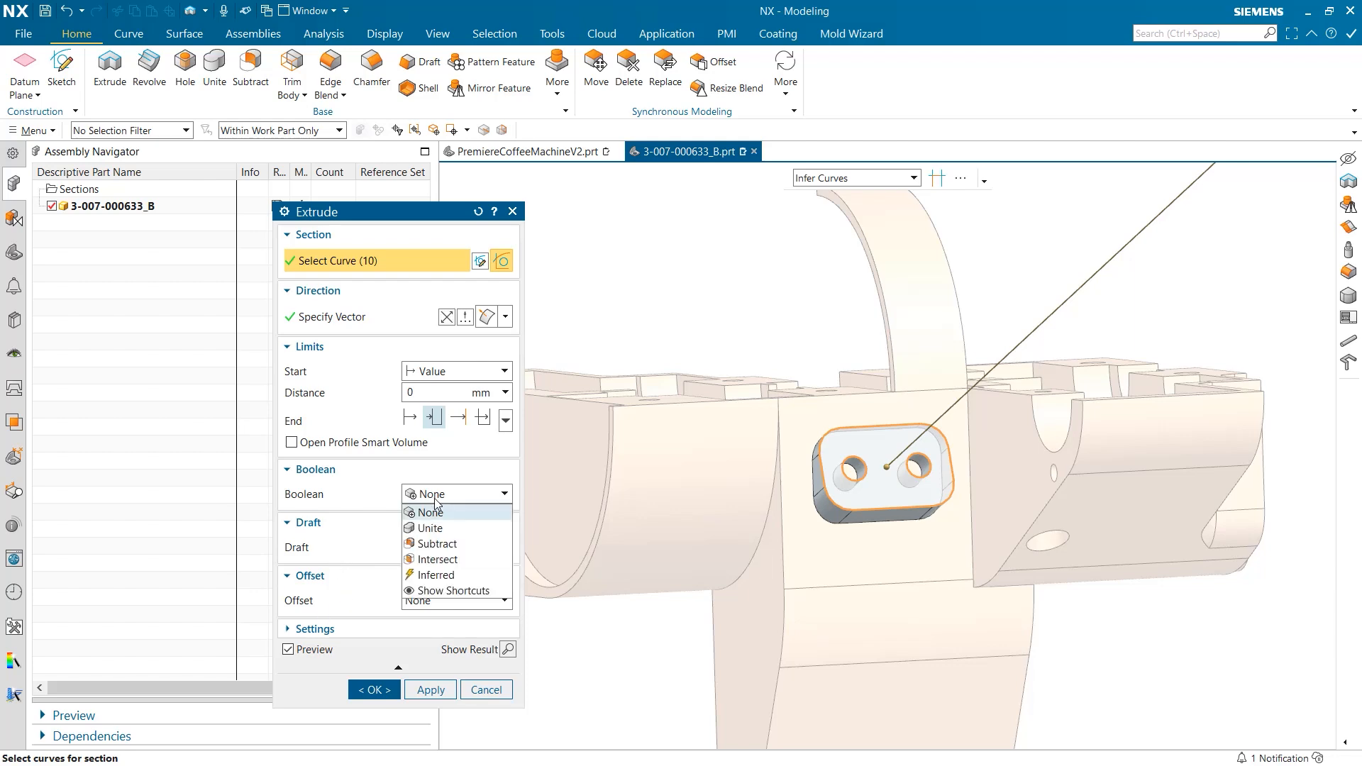
pyautogui.click(428, 528)
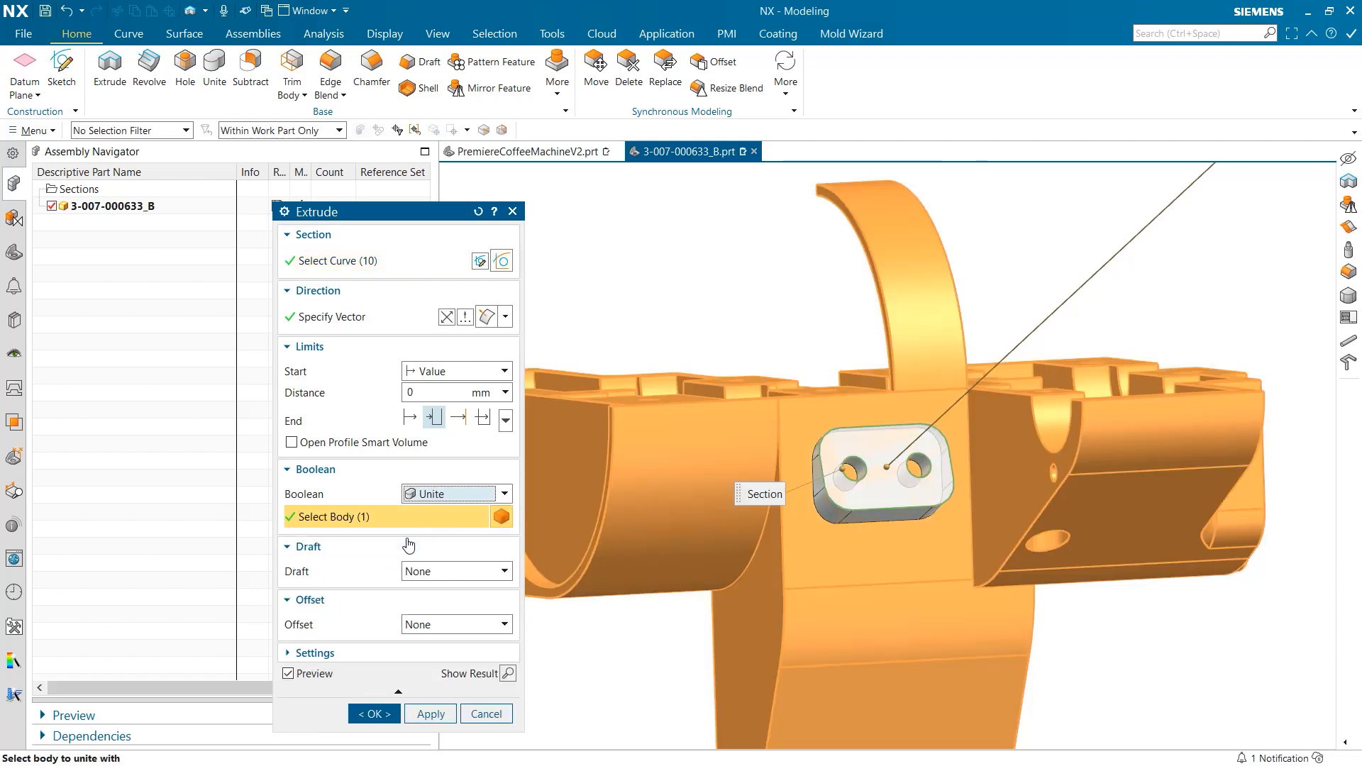
pyautogui.click(374, 713)
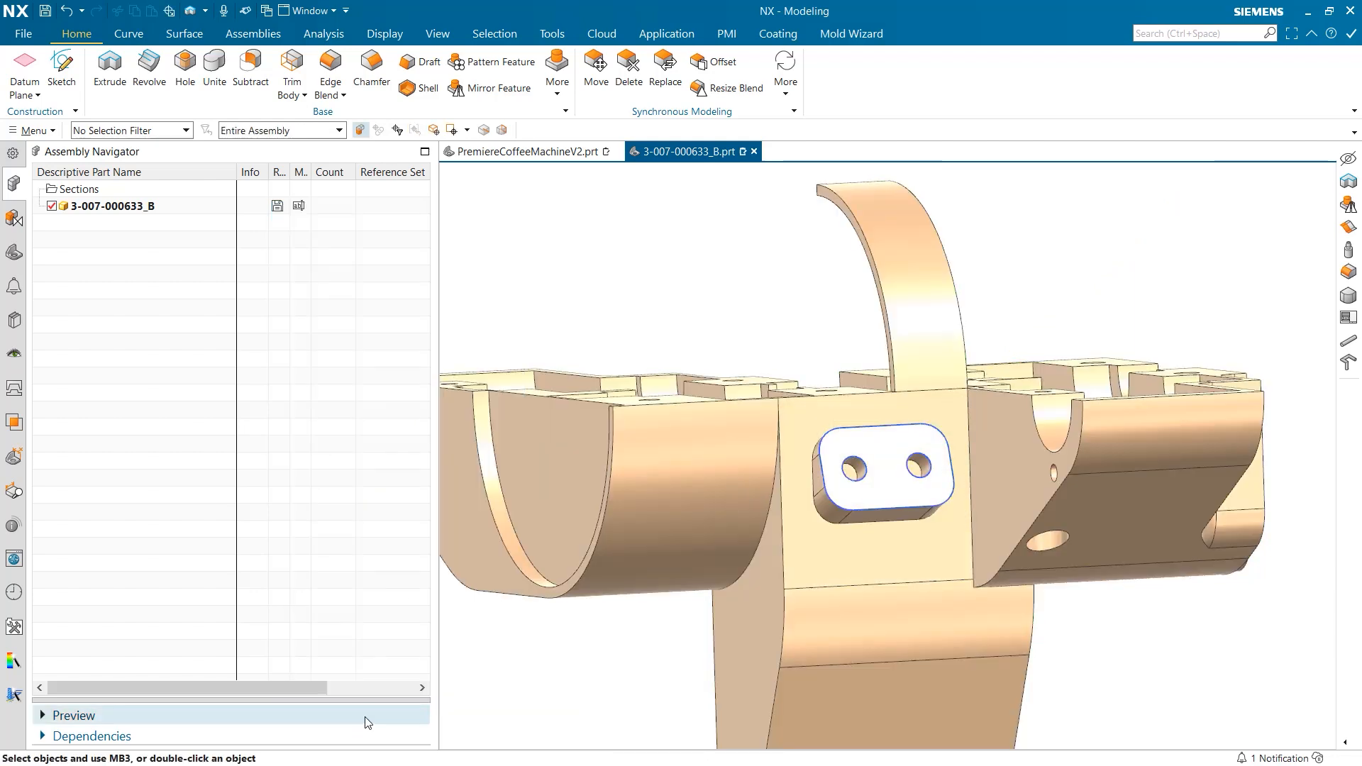